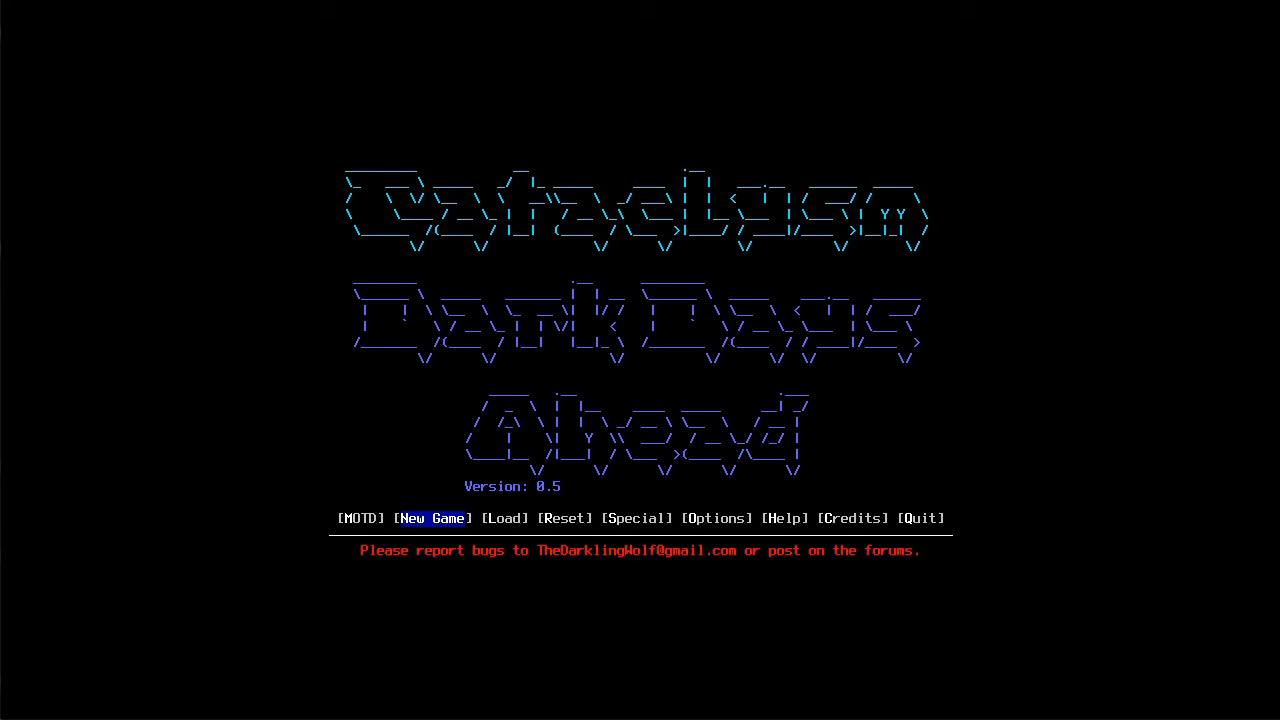
Start a new game from the title screen to build a custom character
left_click(432, 518)
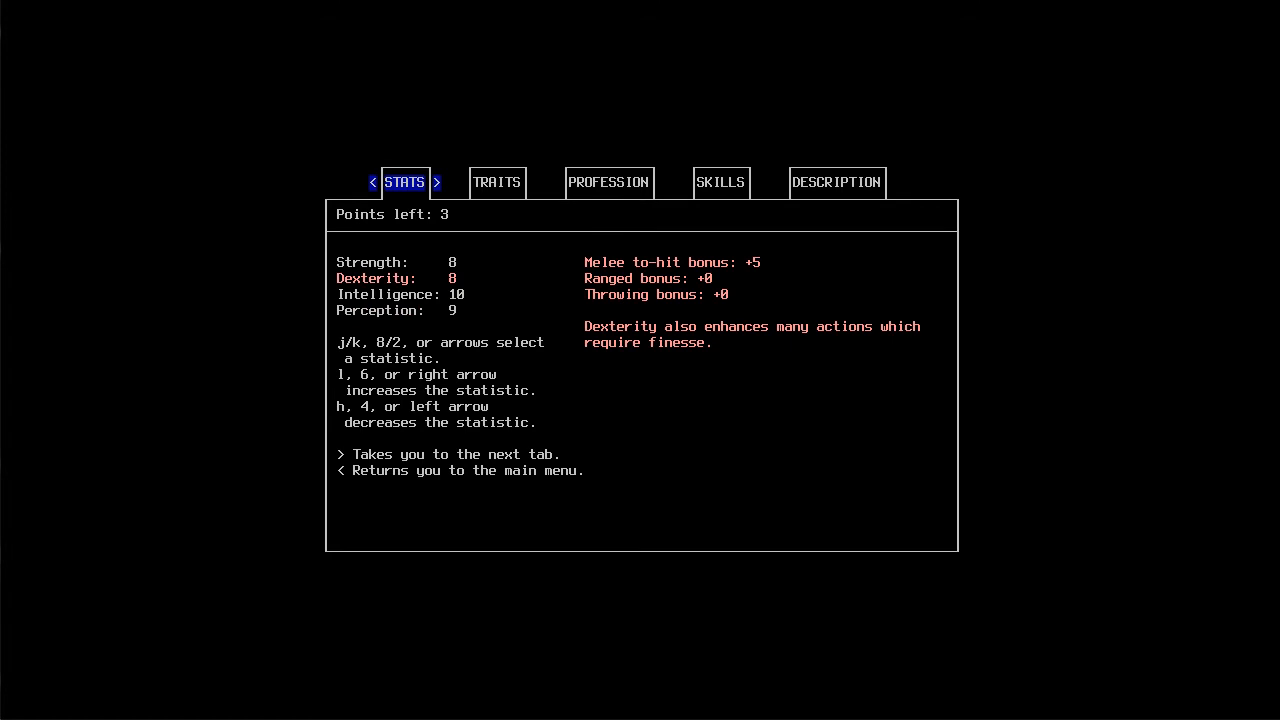
Leave the STATS screen with Intelligence 10 and Perception 9 and advance to TRAITS
key("up")
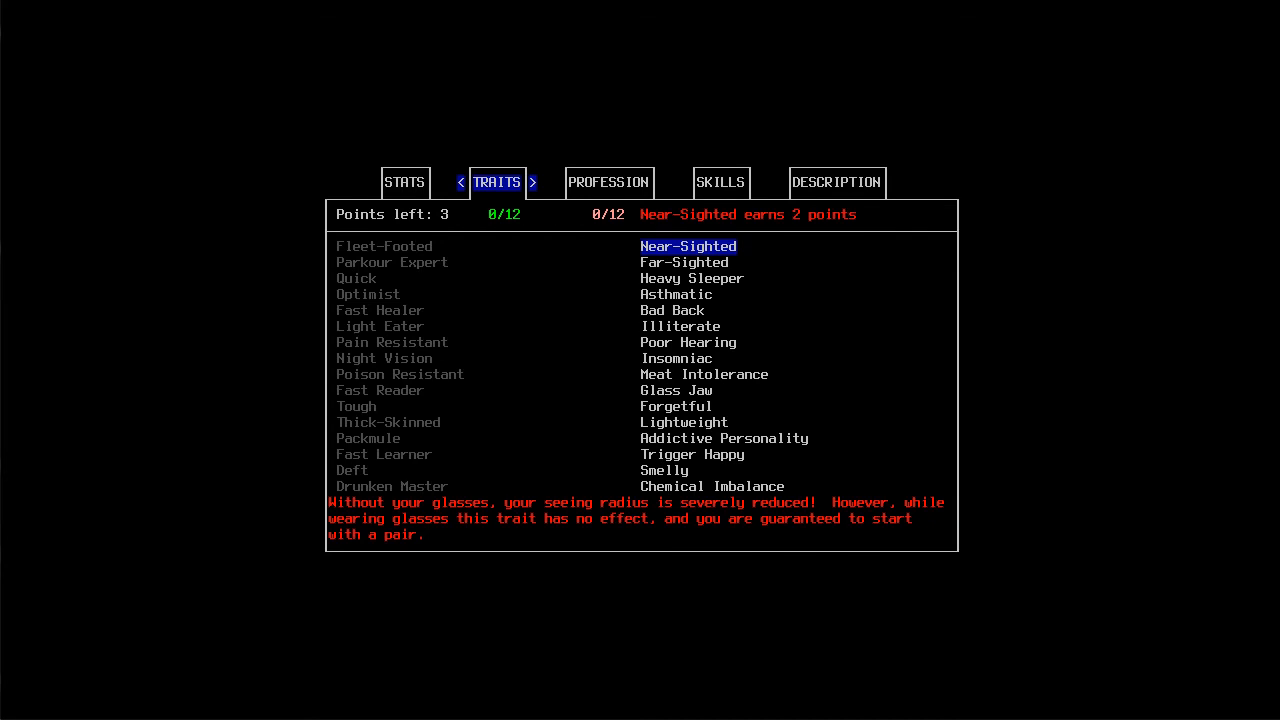
Take the Near-Sighted, Heavy Sleeper and Insomniac drawbacks after reviewing Far-Sighted
left_click(684, 262)
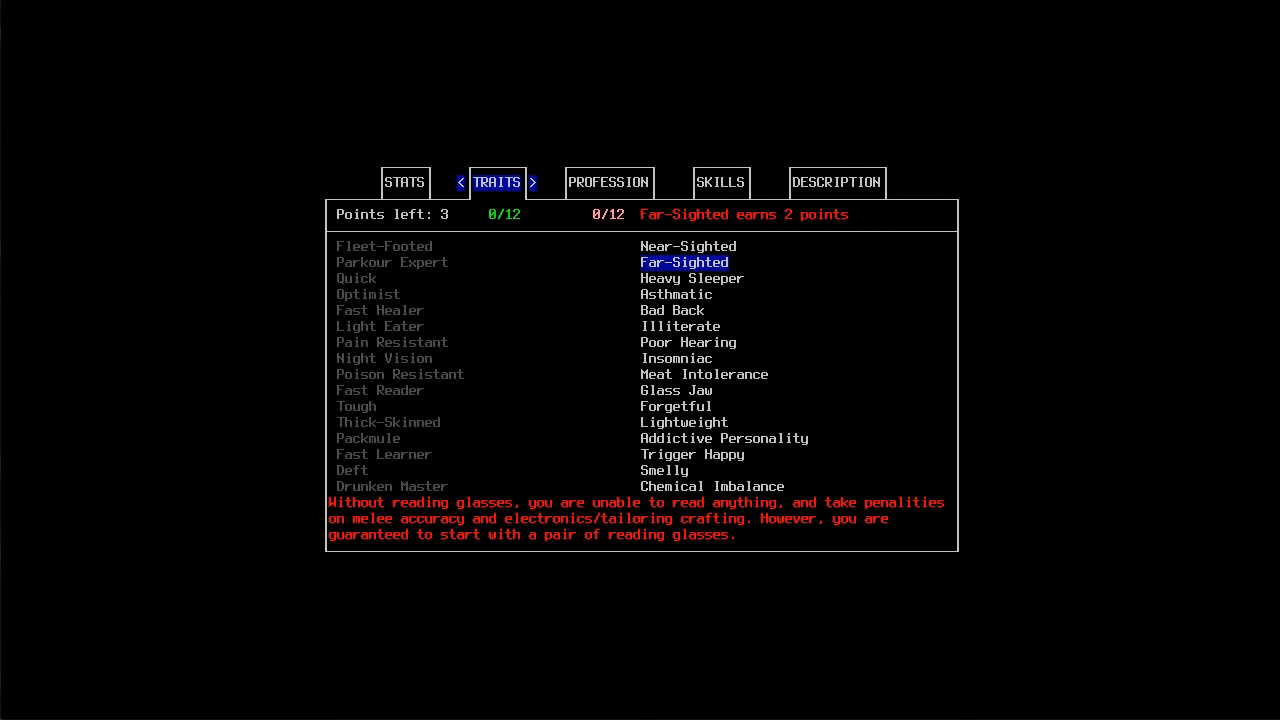
left_click(688, 246)
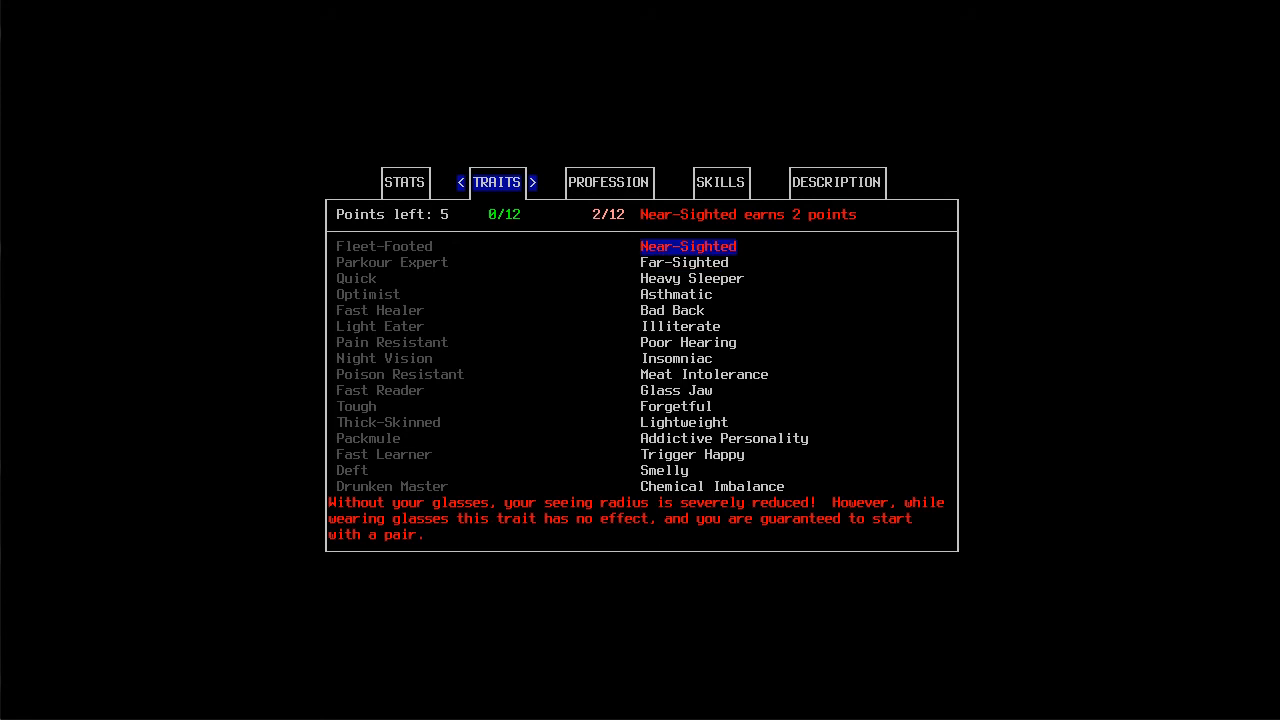
left_click(692, 278)
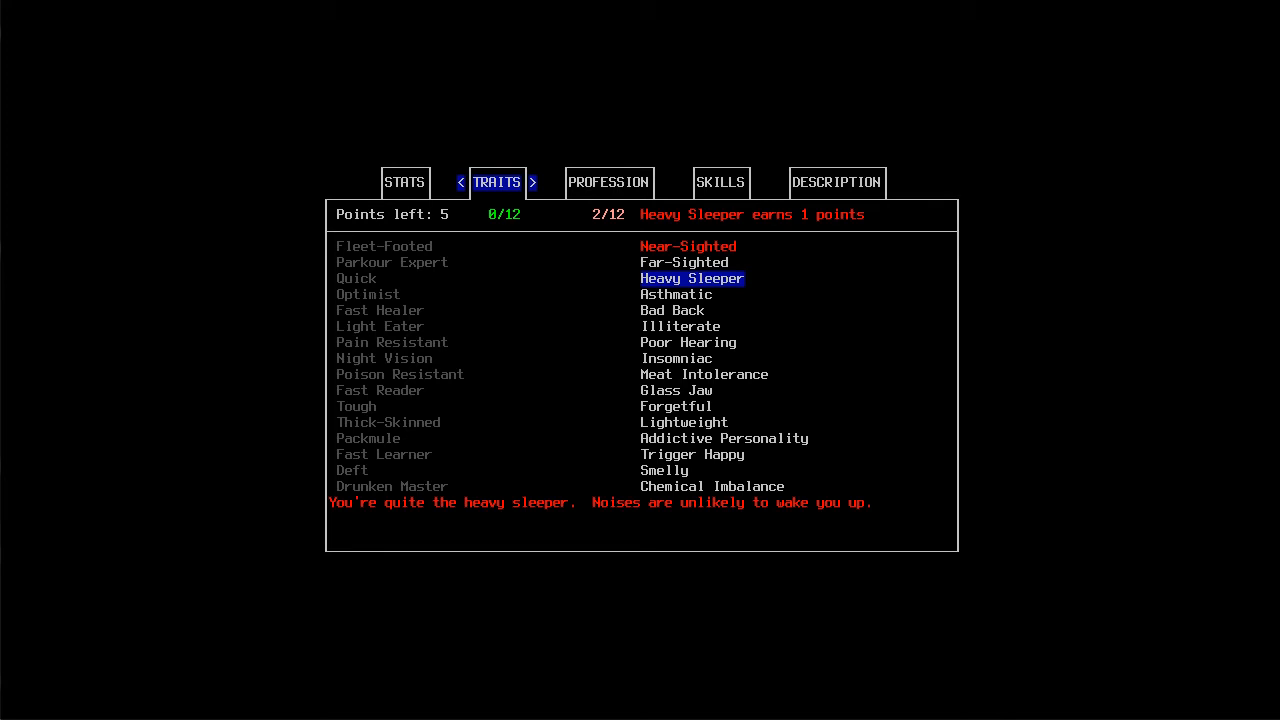
left_click(692, 278)
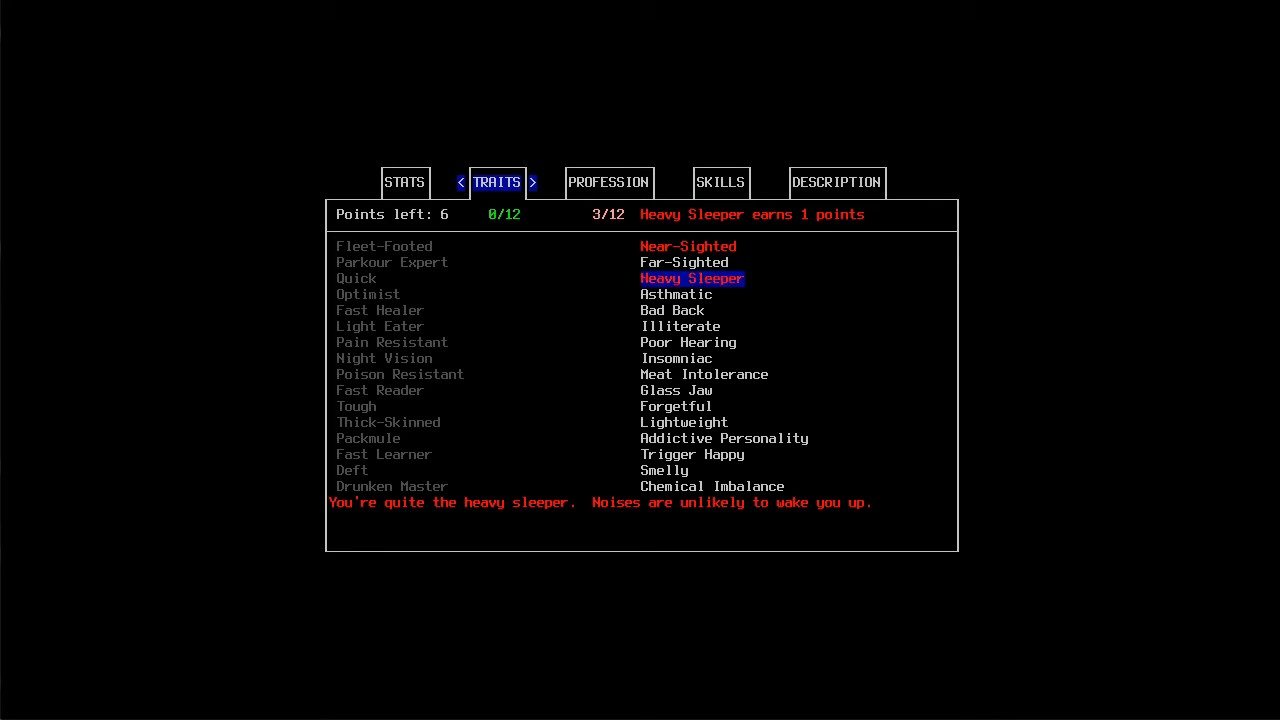
left_click(672, 310)
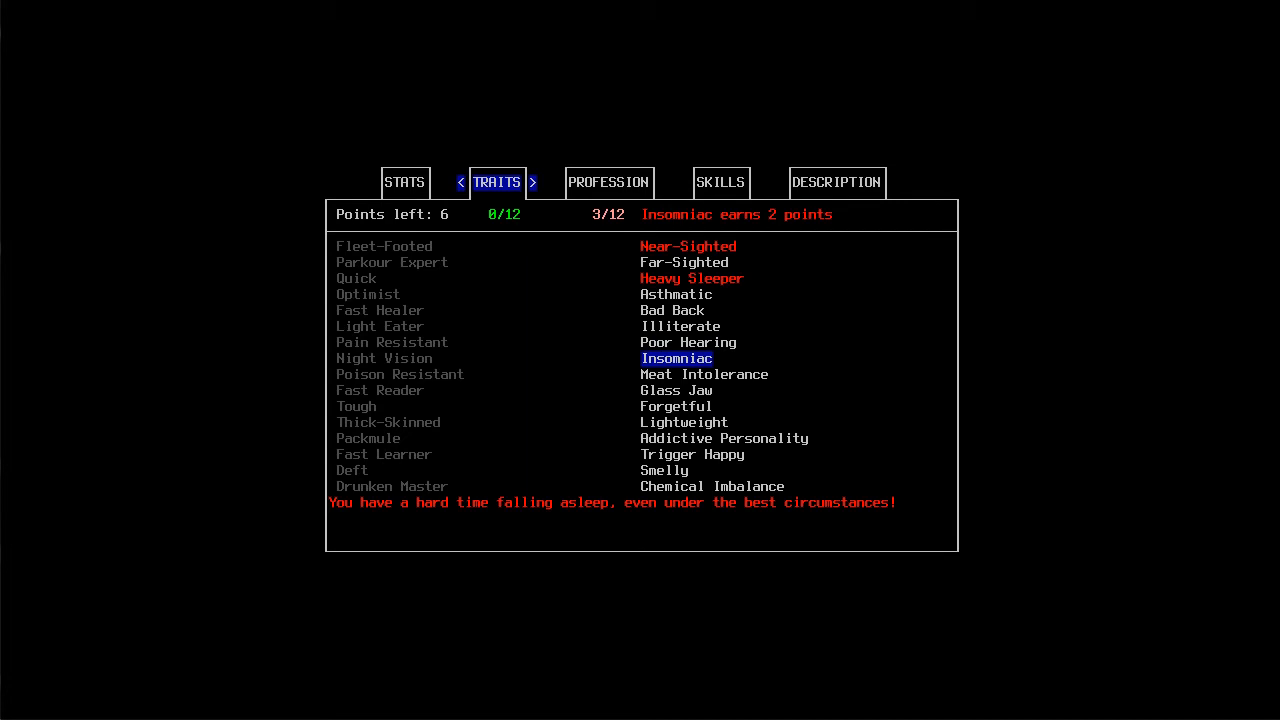
left_click(676, 358)
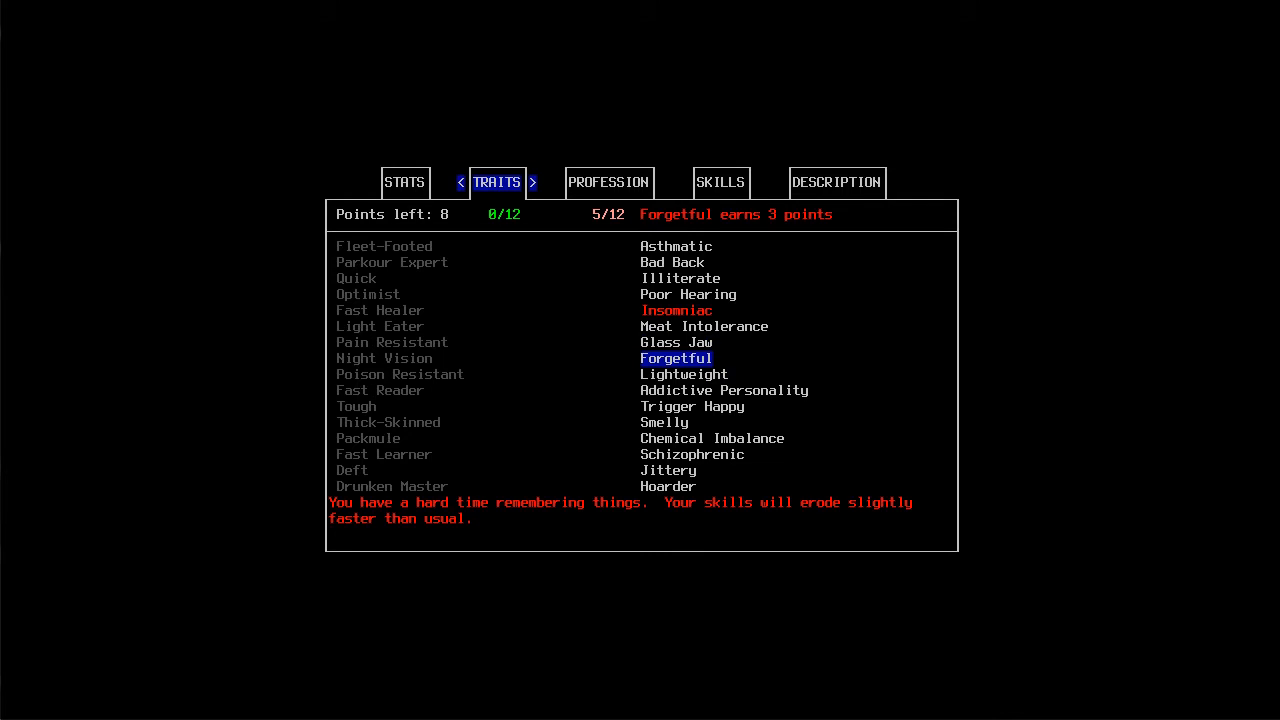
Take the Forgetful, Trigger Happy and Weak Stomach drawbacks, reaching 14 points left
left_click(676, 358)
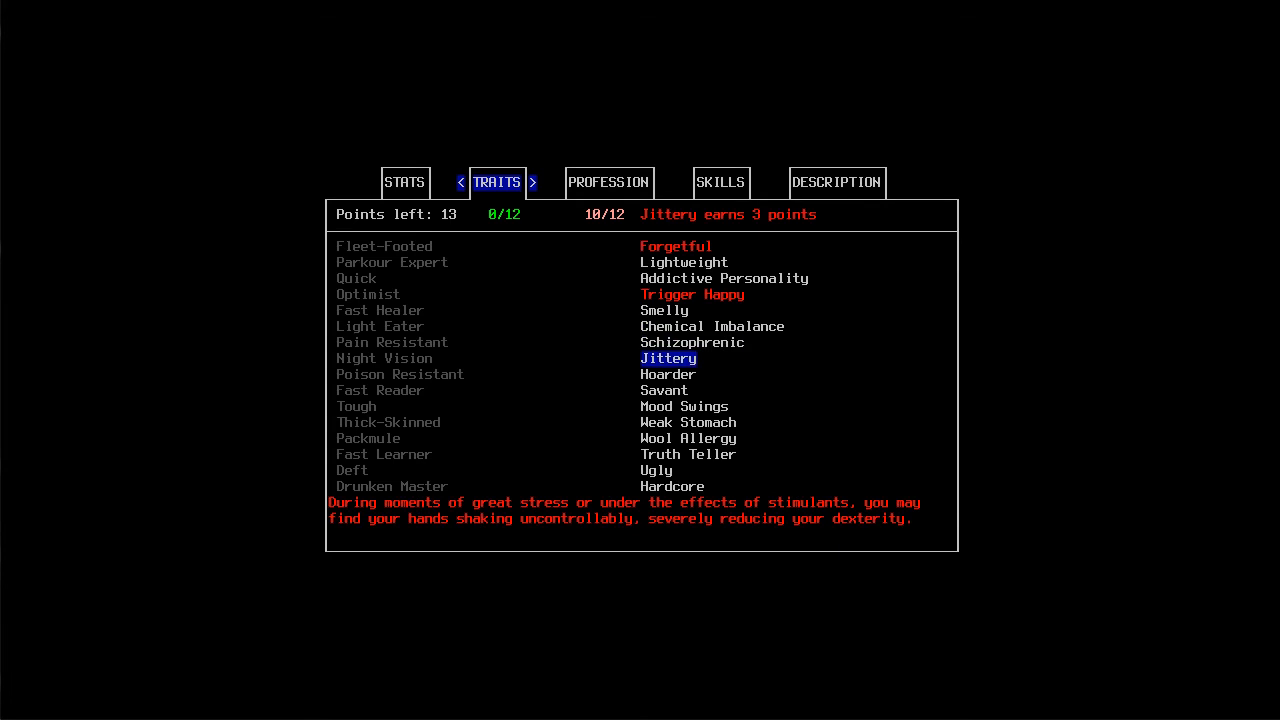
left_click(664, 390)
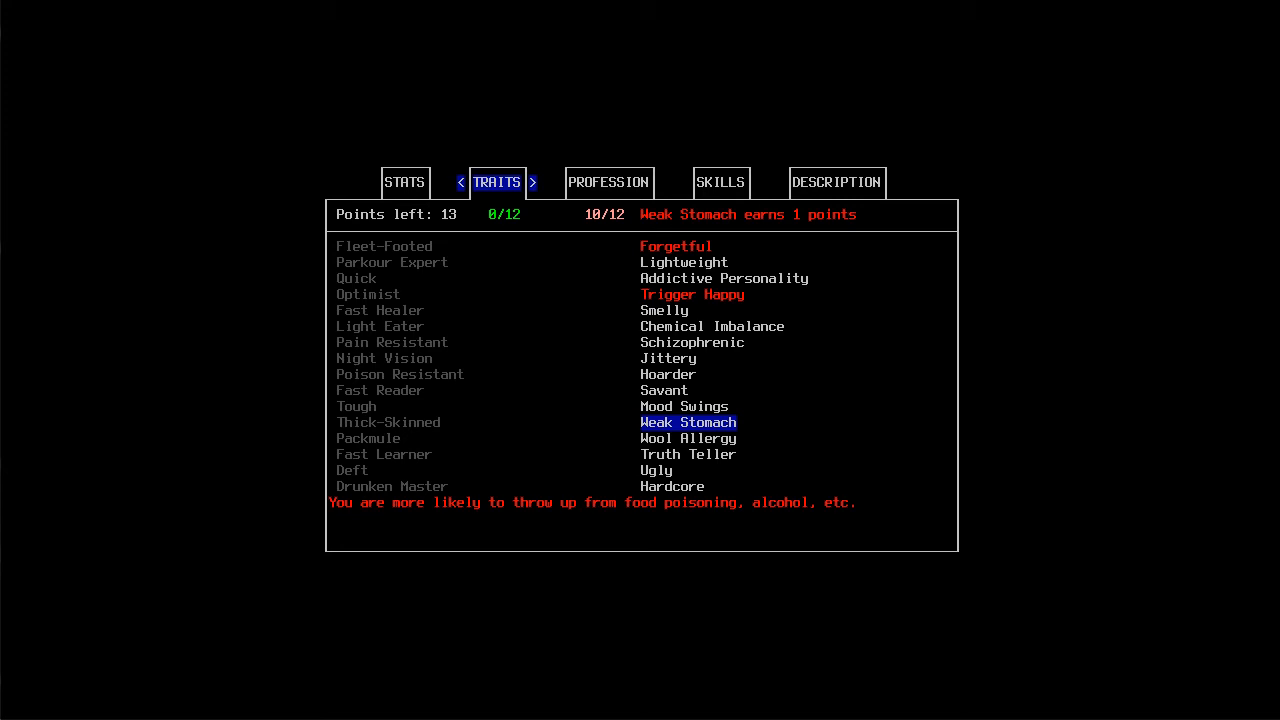
left_click(688, 420)
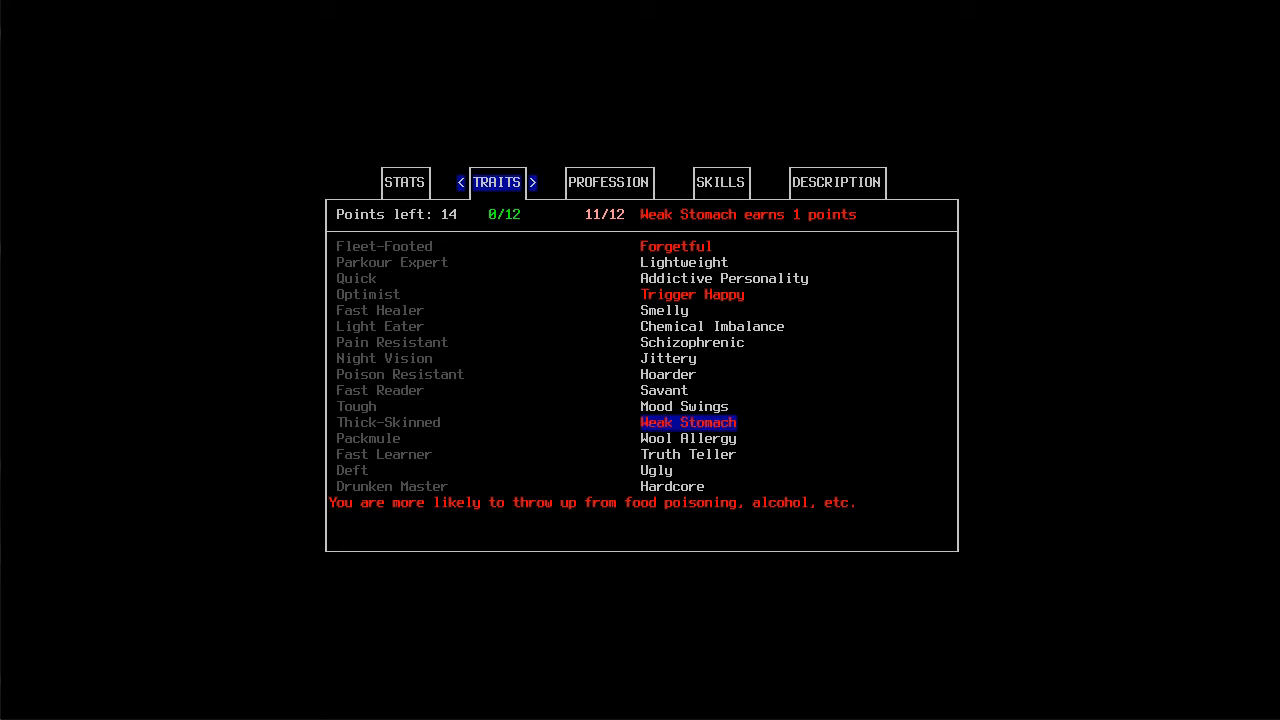
mouse_move(688, 454)
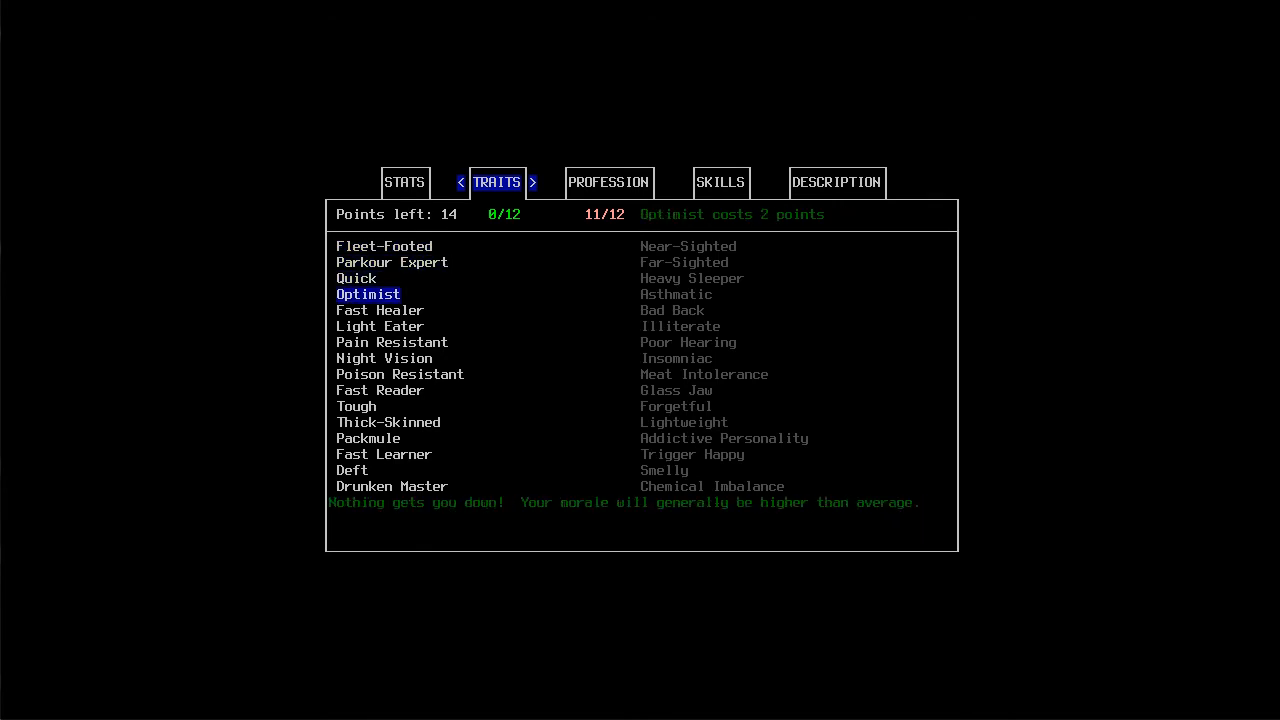
Take the Optimist and Pain Resistant positive traits, glancing at Night Vision
left_click(368, 292)
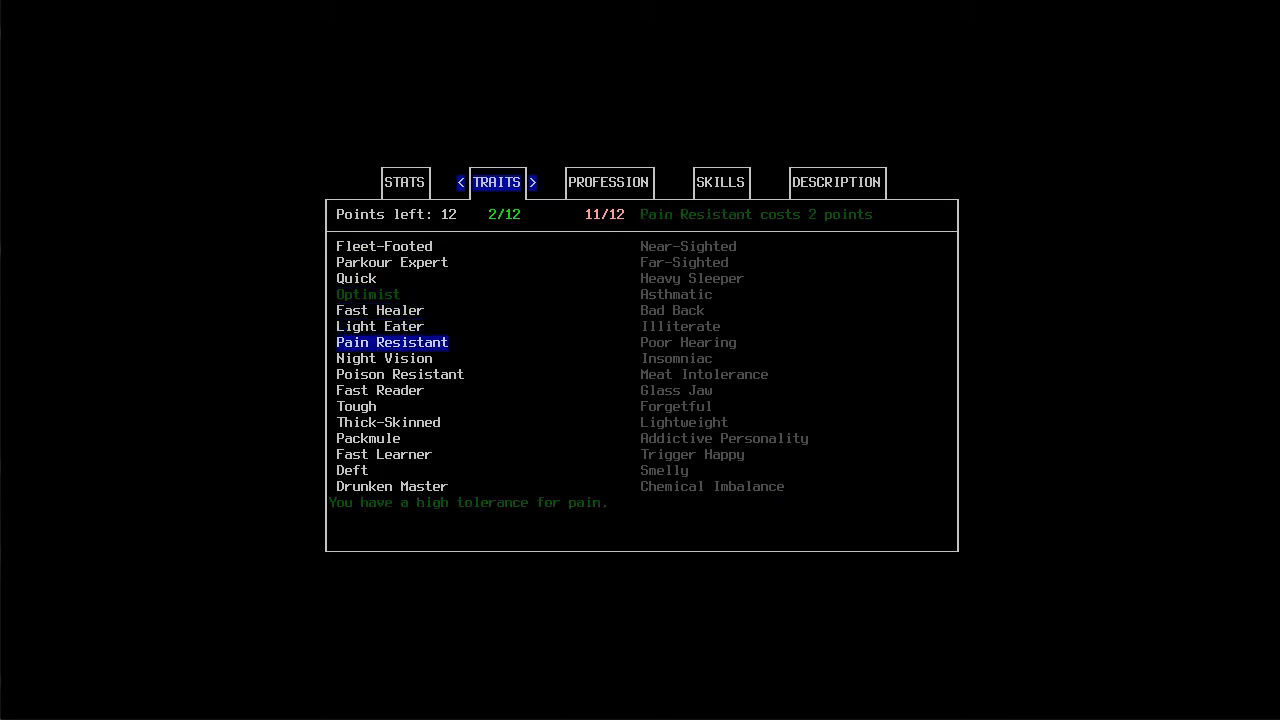
left_click(384, 358)
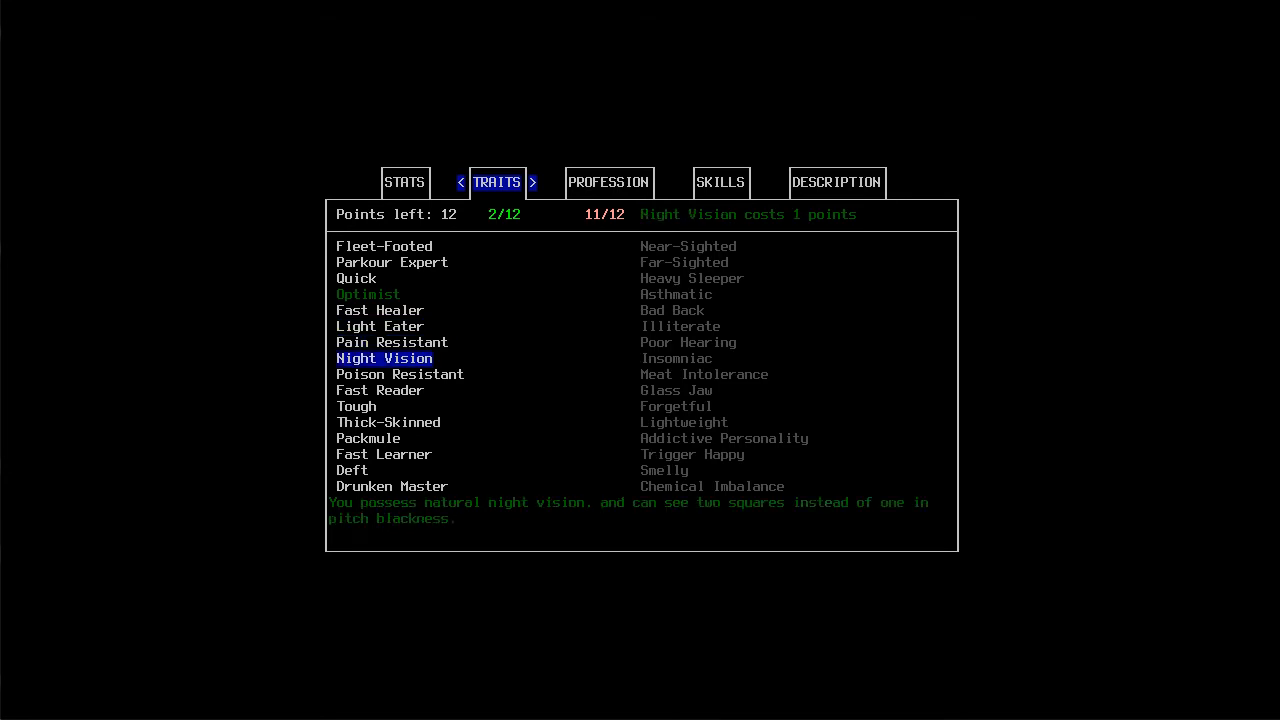
left_click(392, 342)
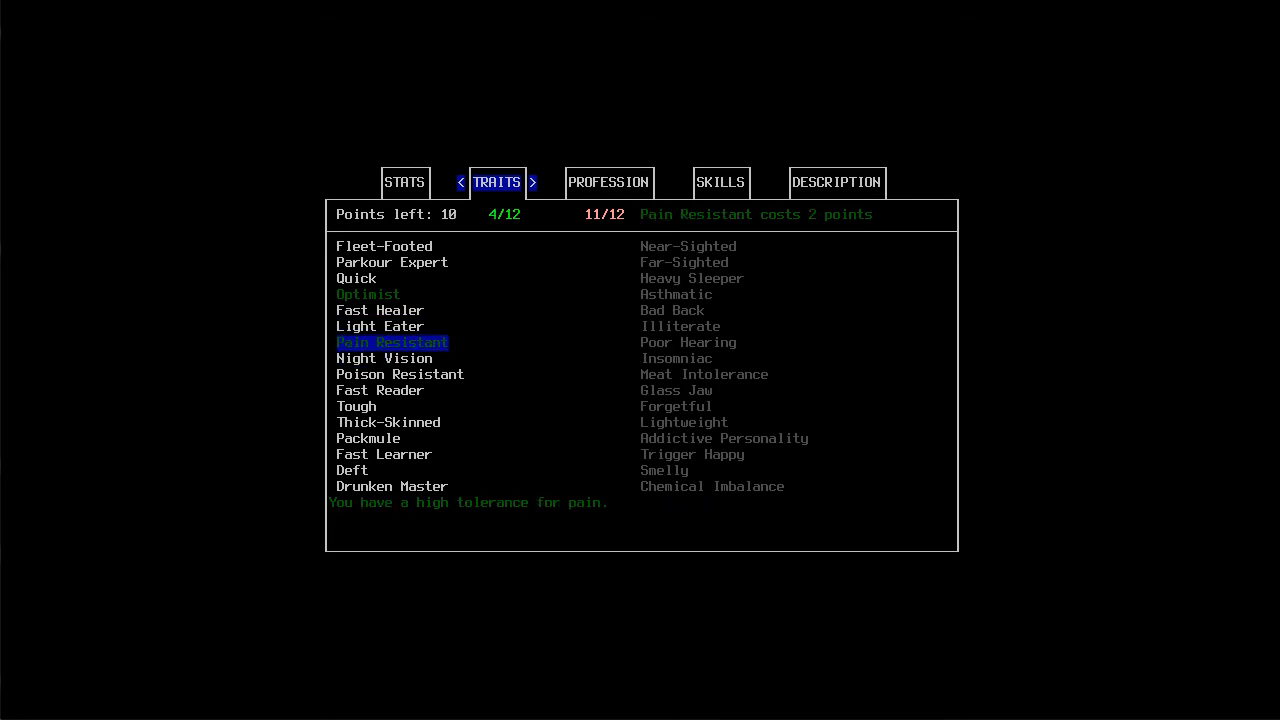
left_click(384, 358)
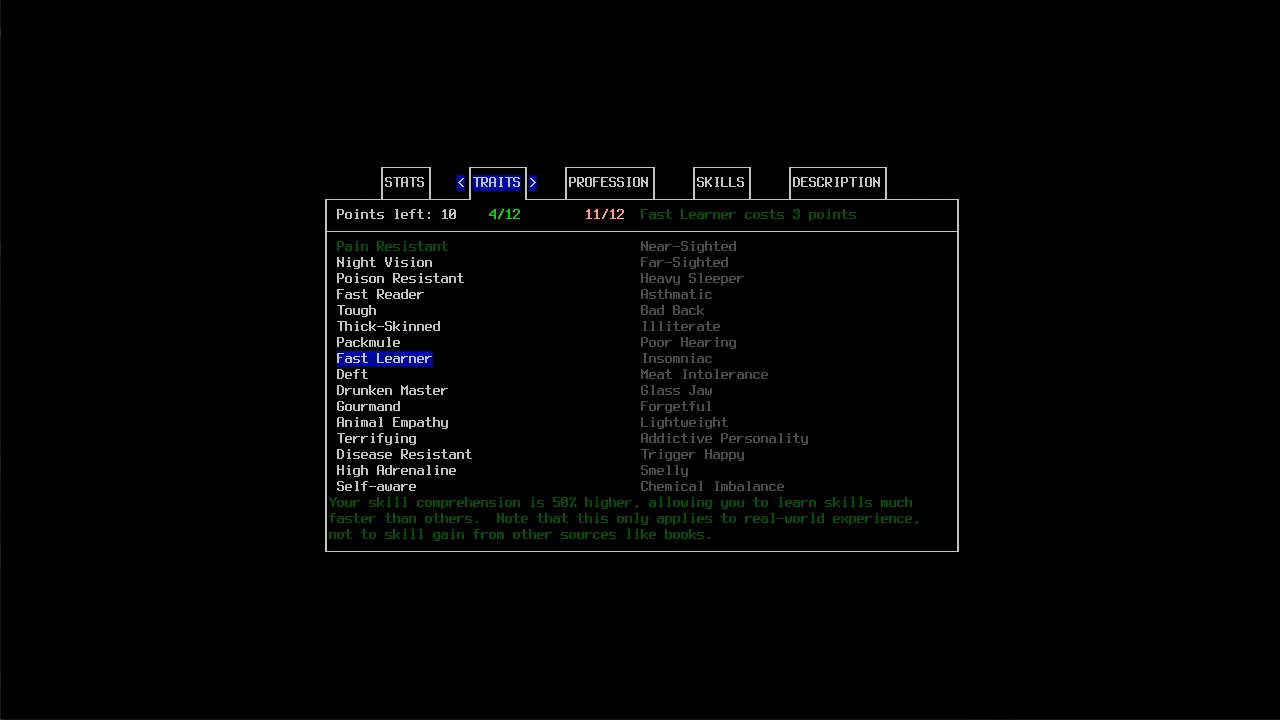
Take the Fast Learner and Skilled Liar traits, leaving 5 points
left_click(384, 358)
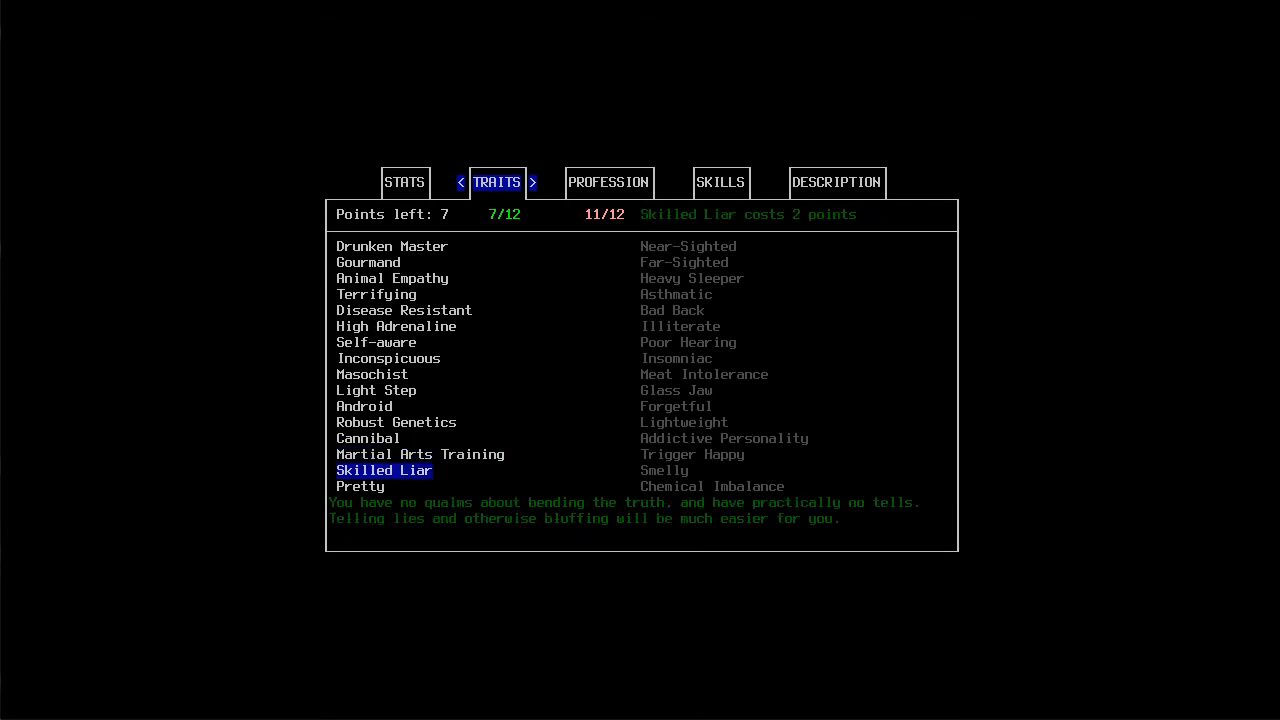
left_click(384, 470)
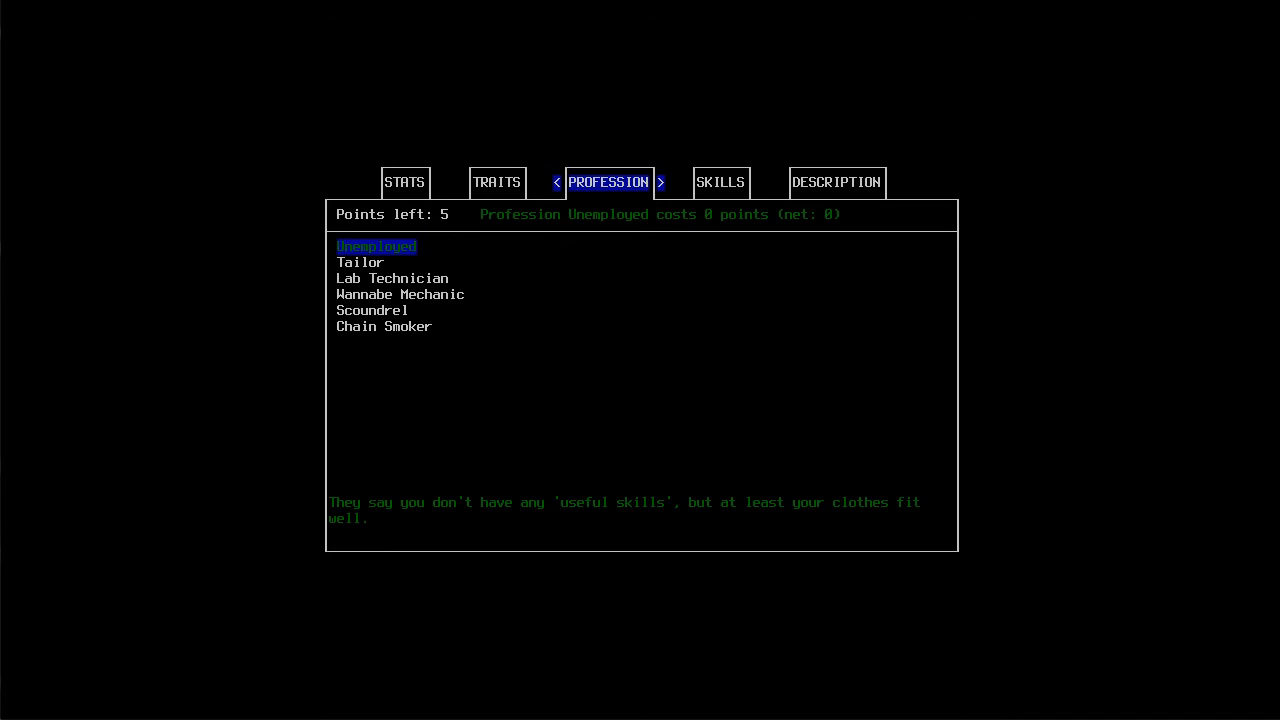
Choose Lab Technician as the profession and spend the remaining points
left_click(392, 276)
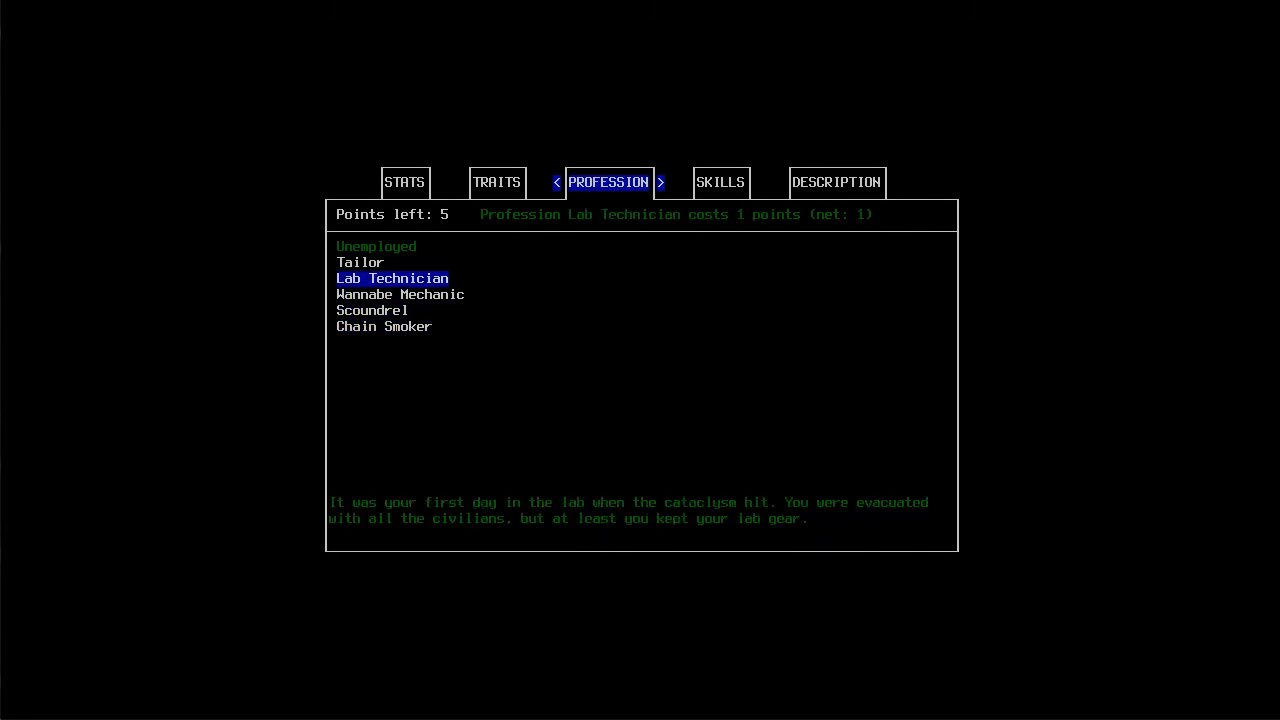
left_click(720, 182)
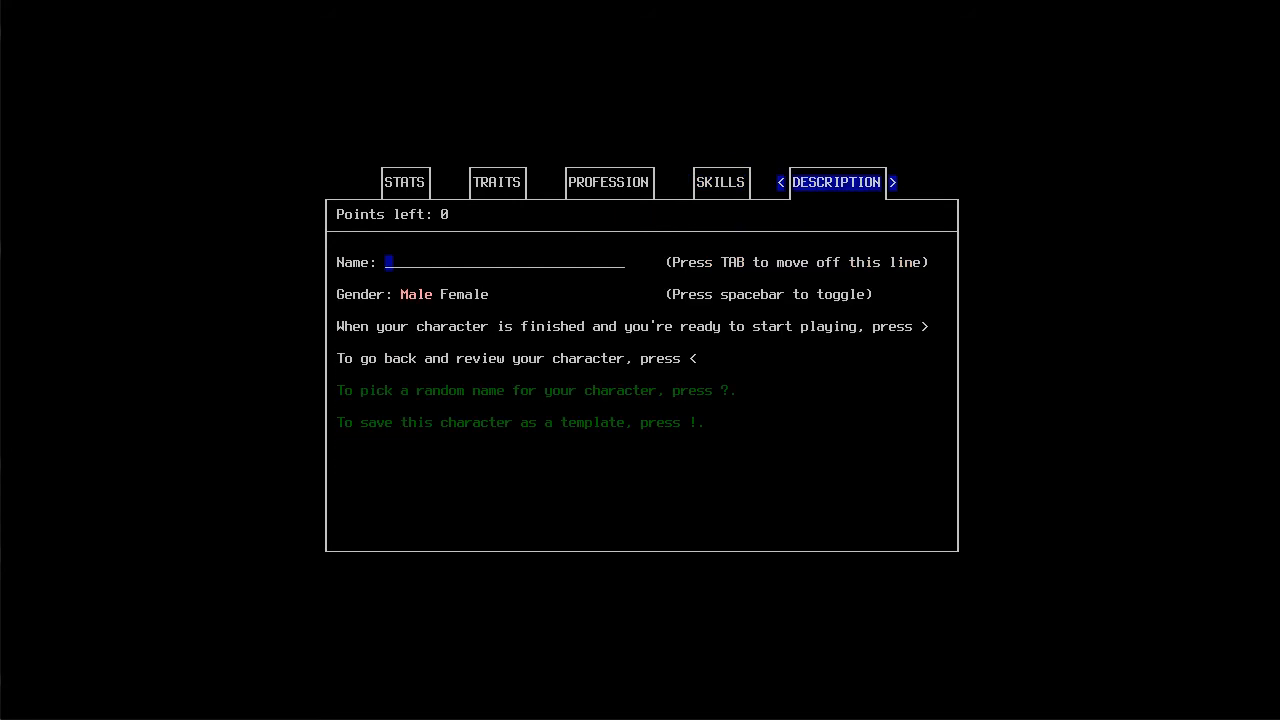
Name the character FrozenFoxy and confirm the finished character to start the game
type("FrozenFox")
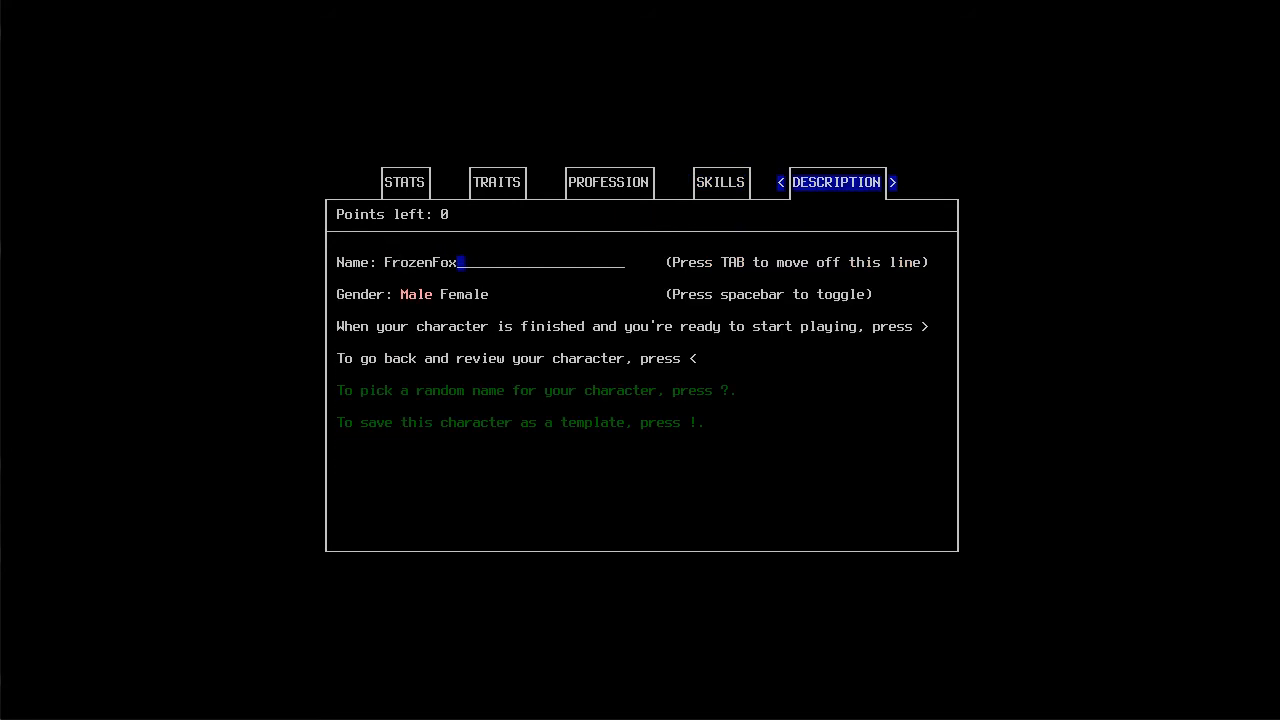
type("y")
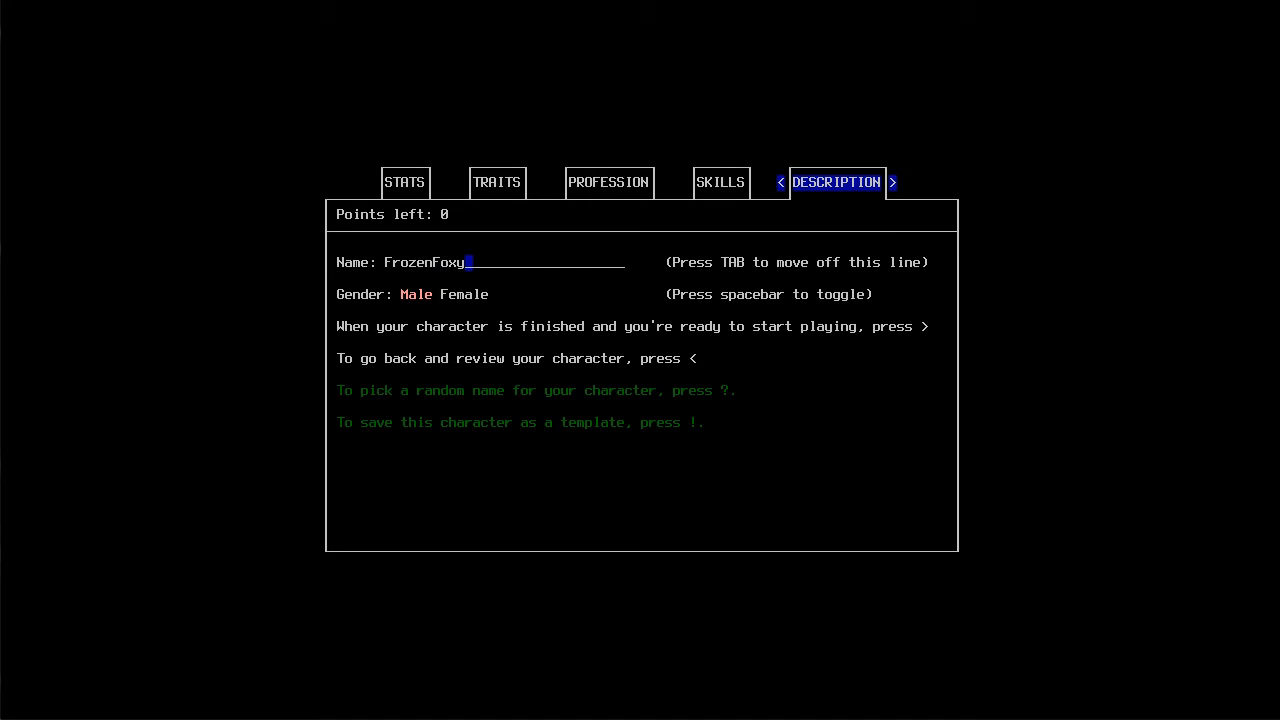
key(">")
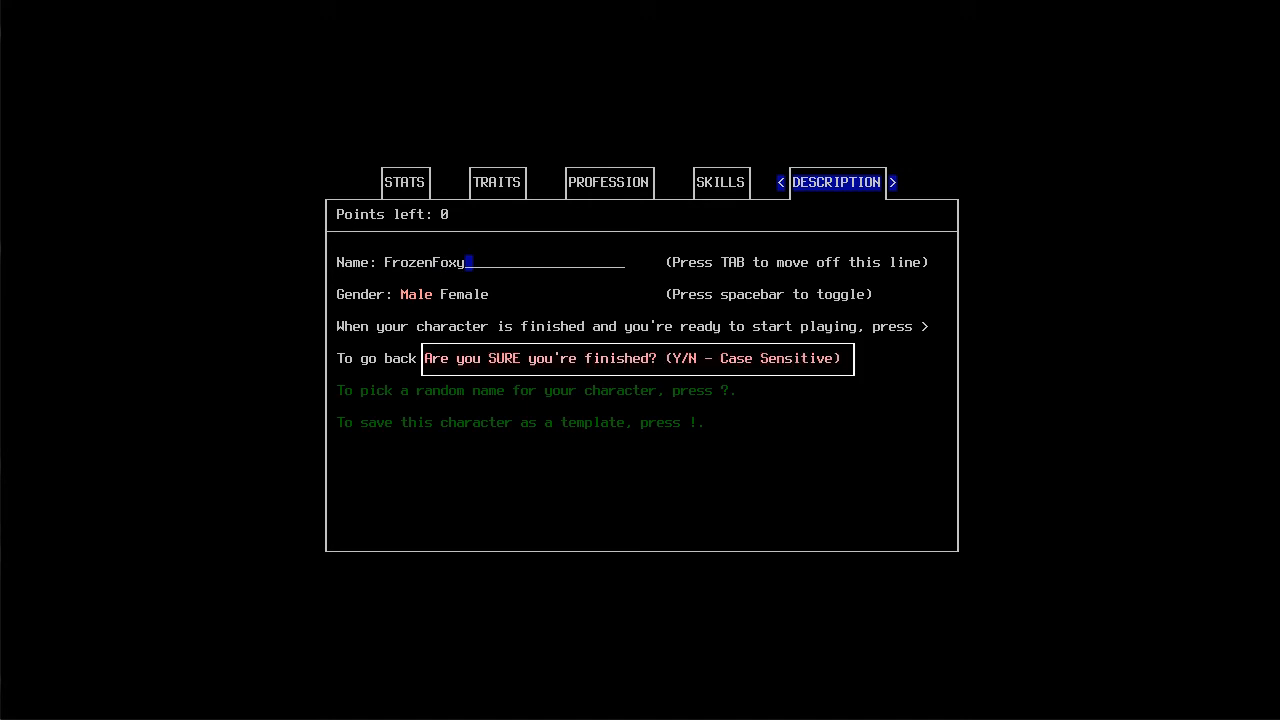
key("Y")
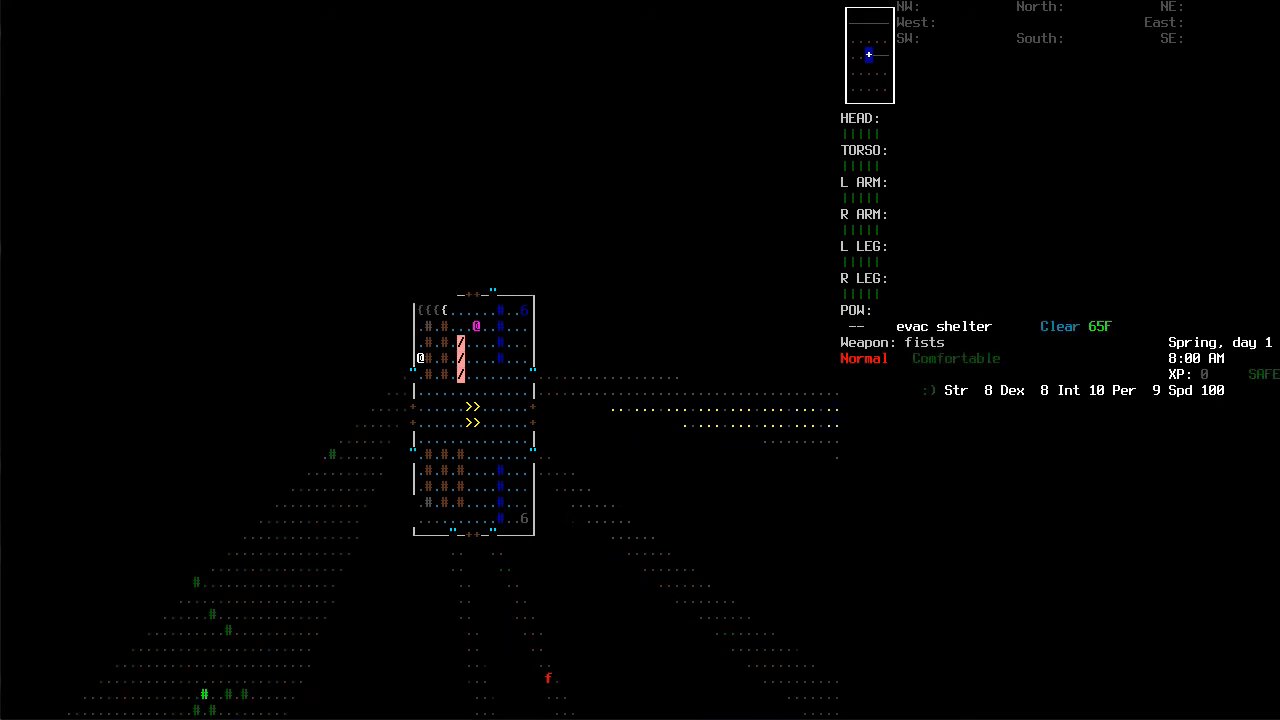
Bring up the overmap centered on the evac shelter
key("down")
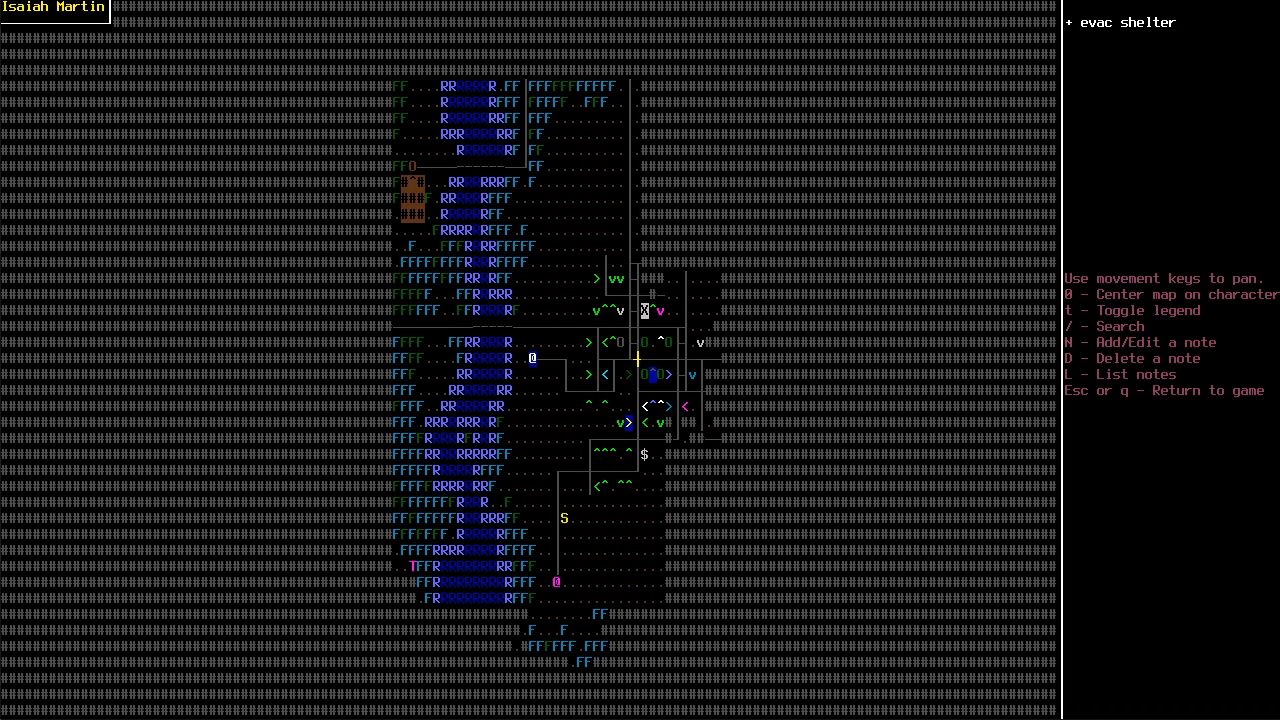
Close the overmap and return to the shelter to talk to Isaiah Martin
key("Escape")
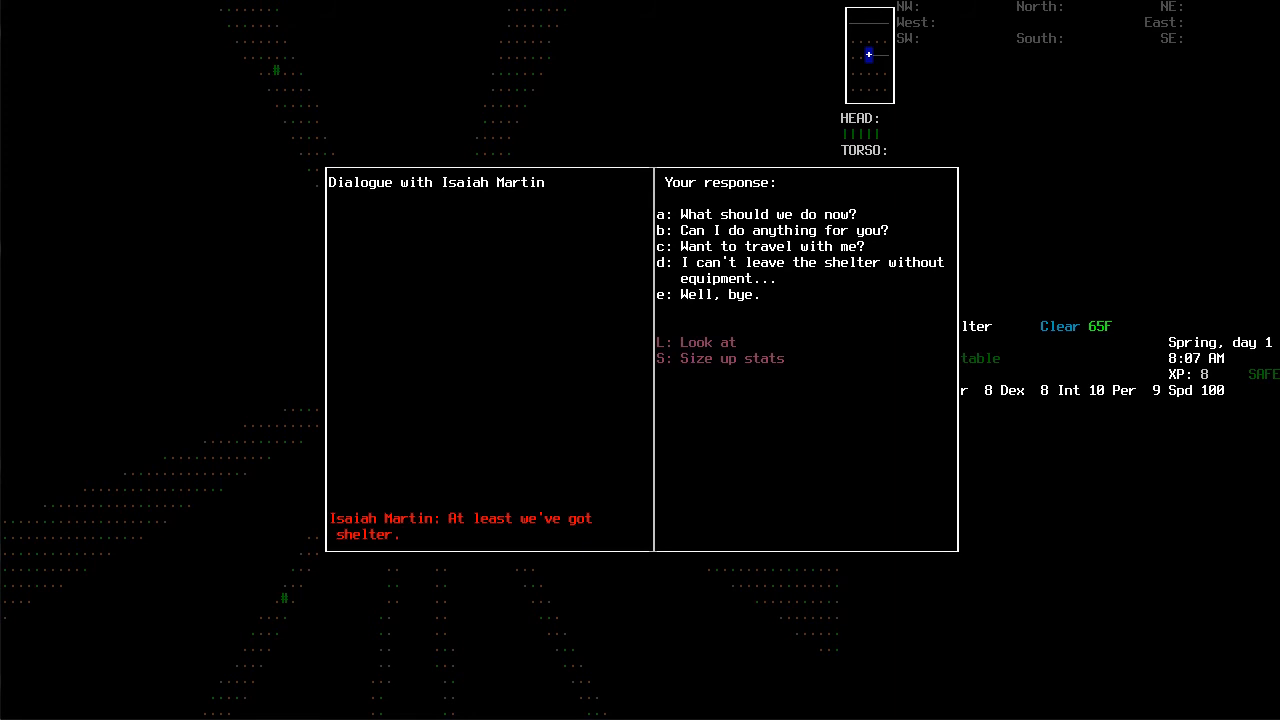
End the conversation with the survivor by choosing 'Well, bye.'
left_click(758, 214)
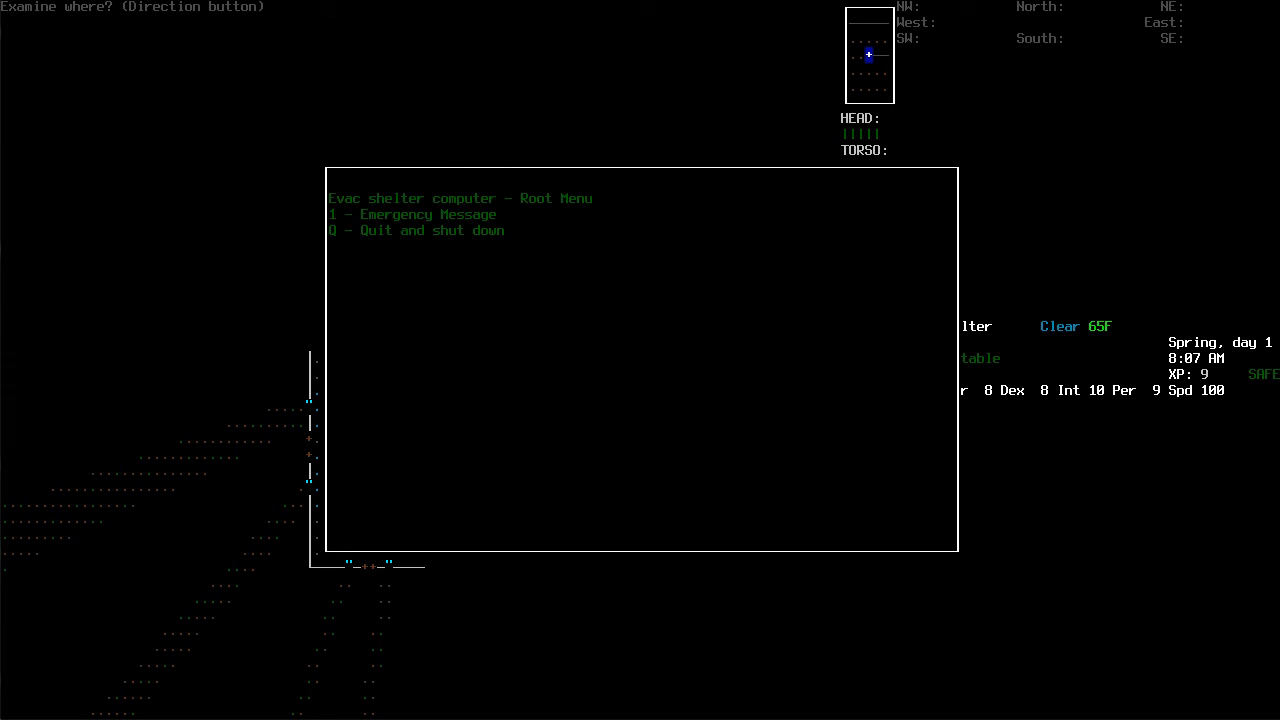
Quit the shelter computer's root menu and return to the shelter
key("1")
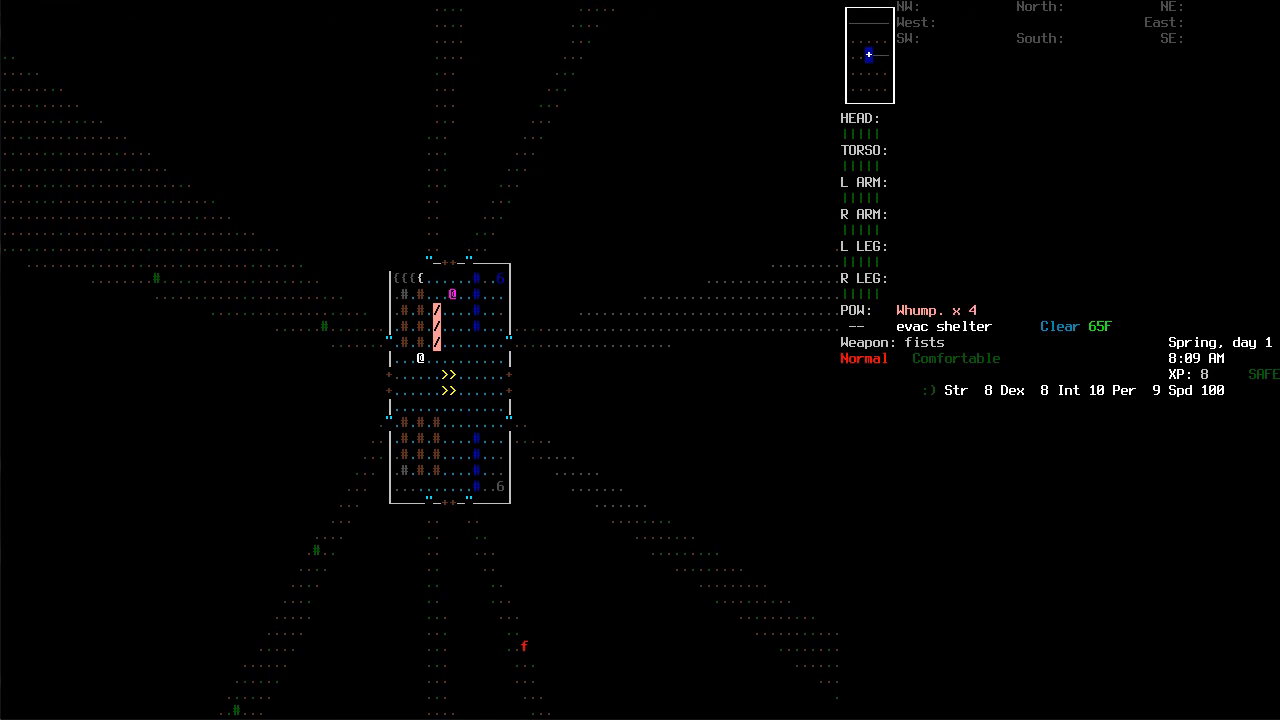
Wield the two by four and smash a nearby object inside the shelter
key("g")
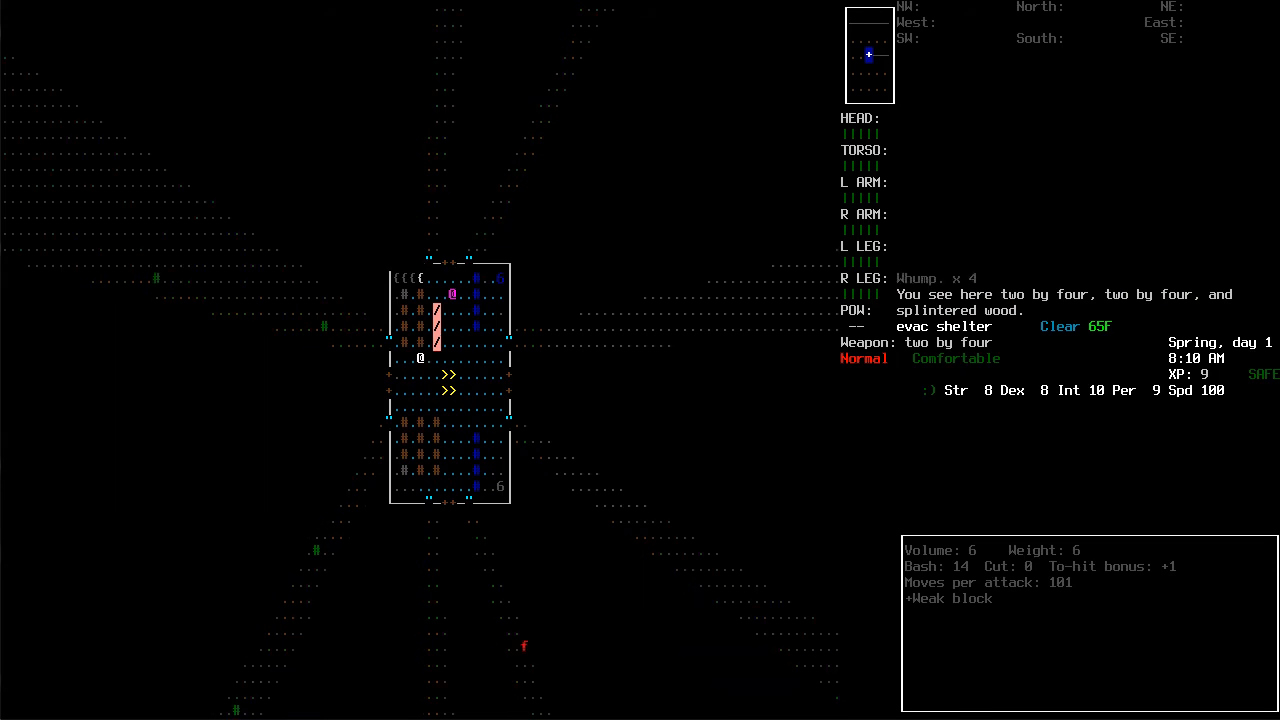
key("s")
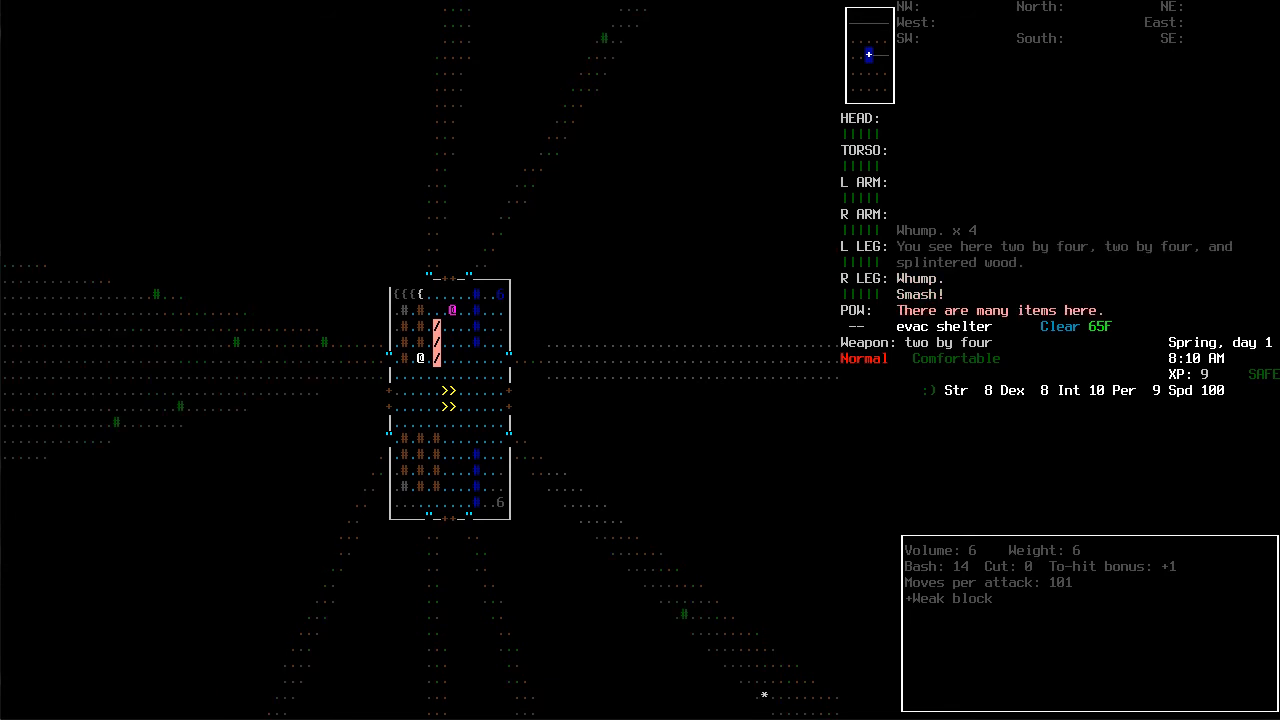
key("s")
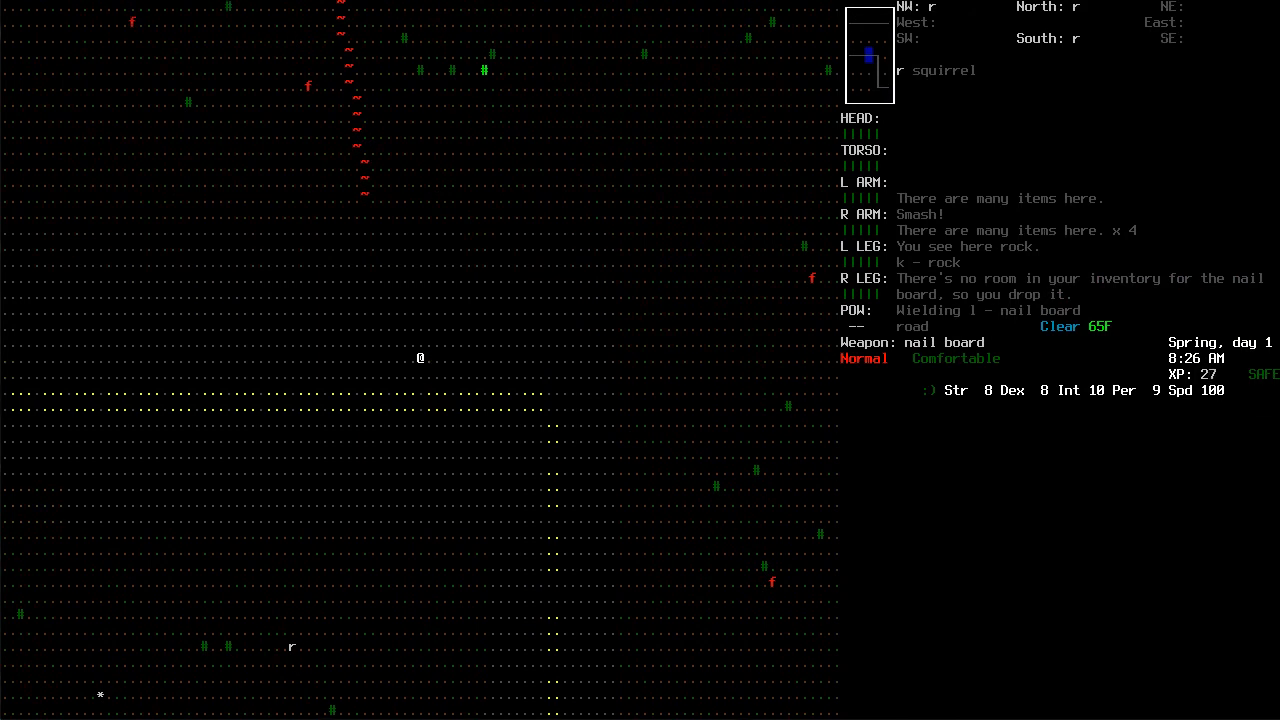
Save the game on the road and bring up the overworld map
key("Up")
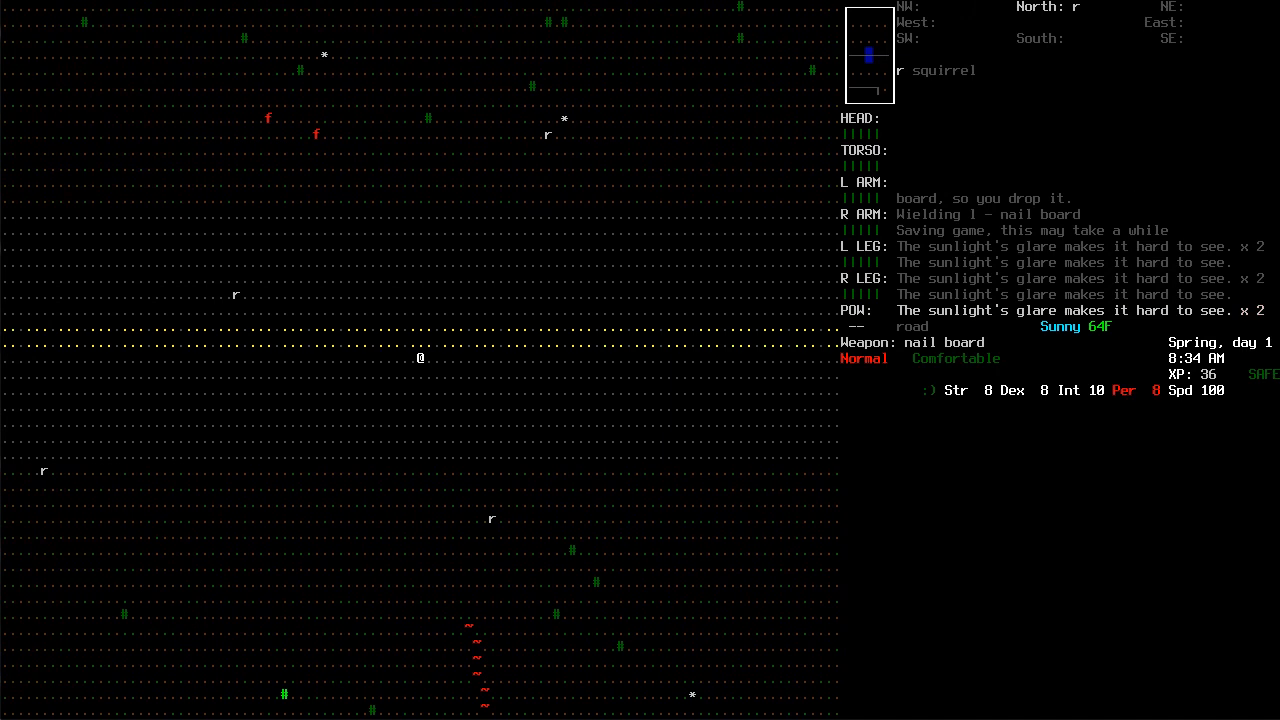
key("m")
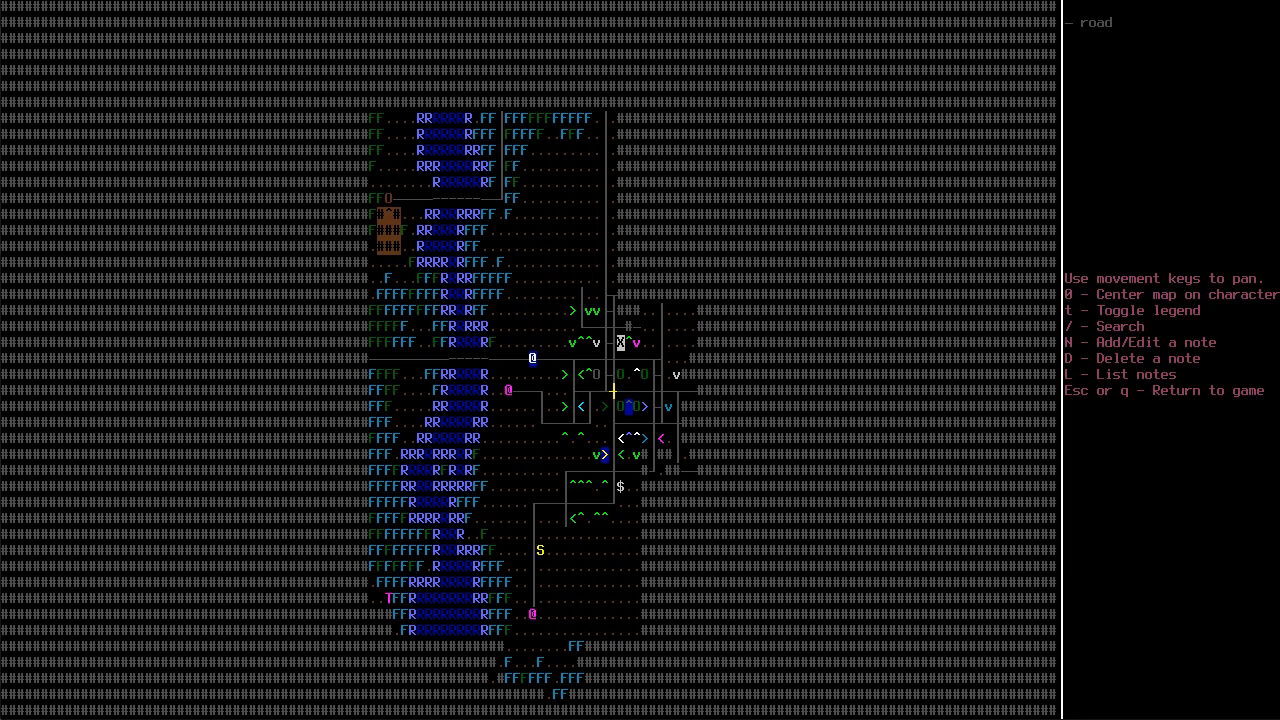
Close the overmap and walk off the road into the field
key("up")
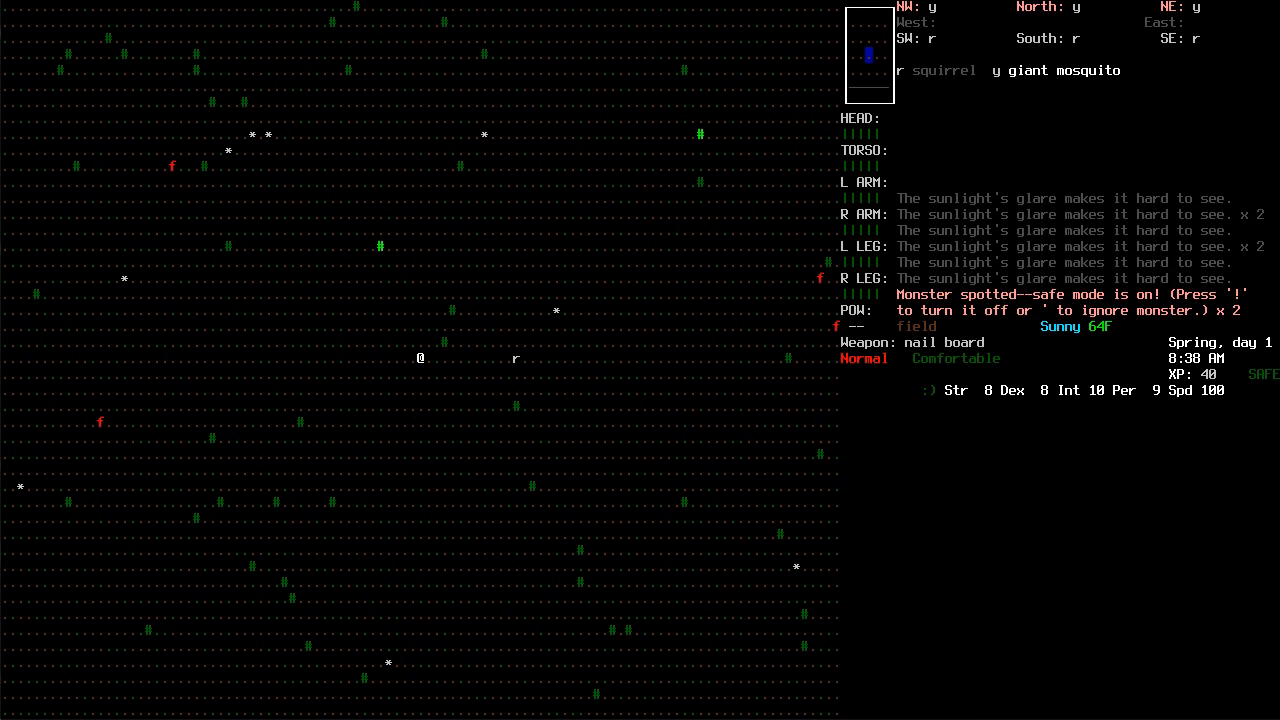
Turn safe mode off and walk the character across the fields and woods toward a building
key("!")
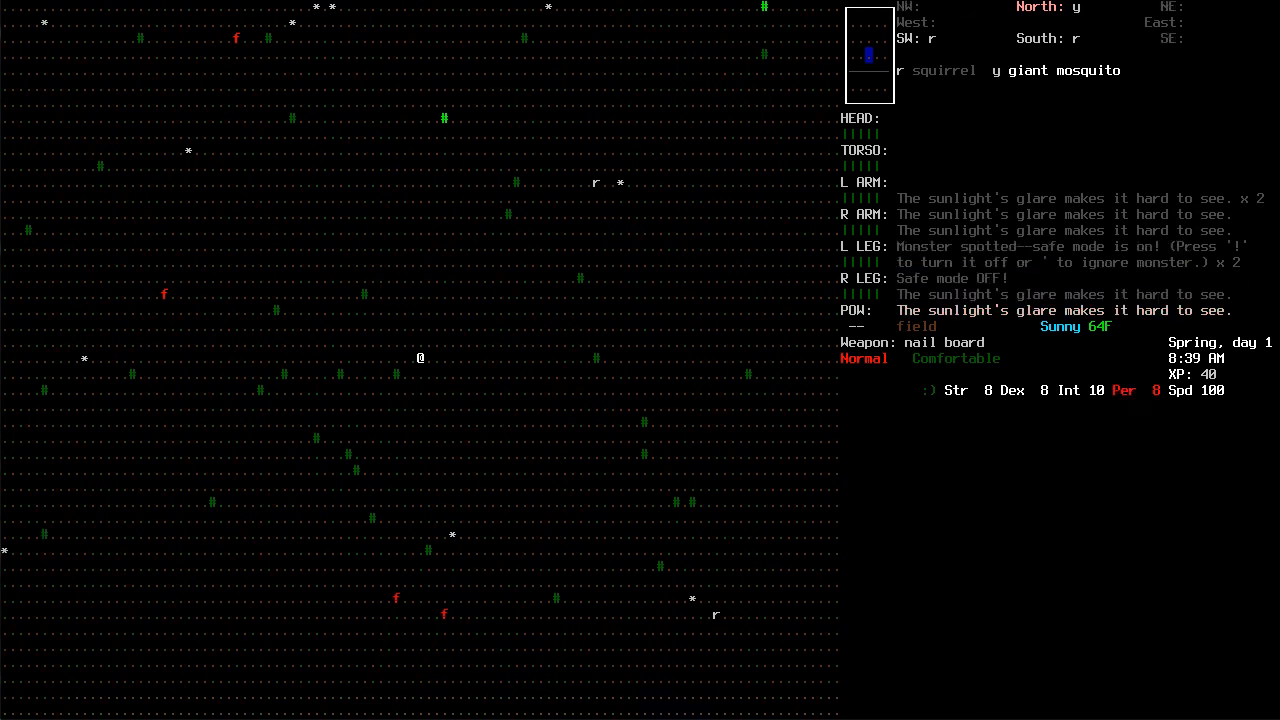
key("k")
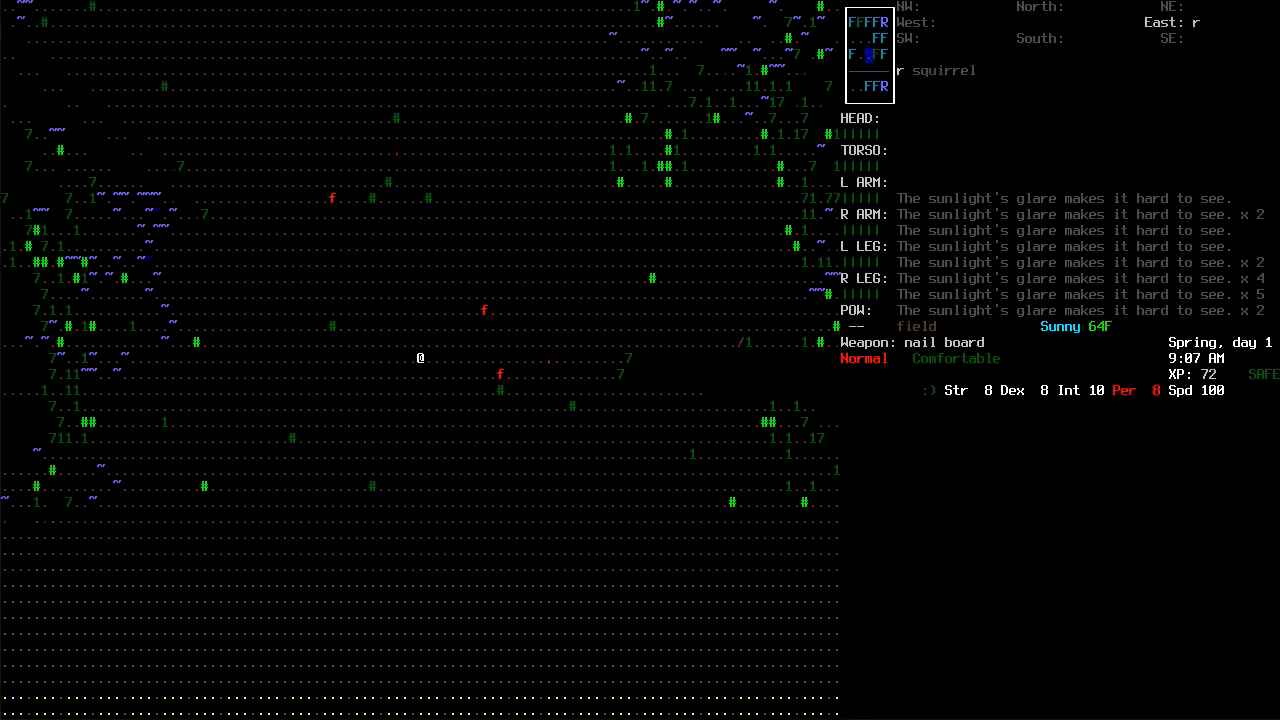
key("up")
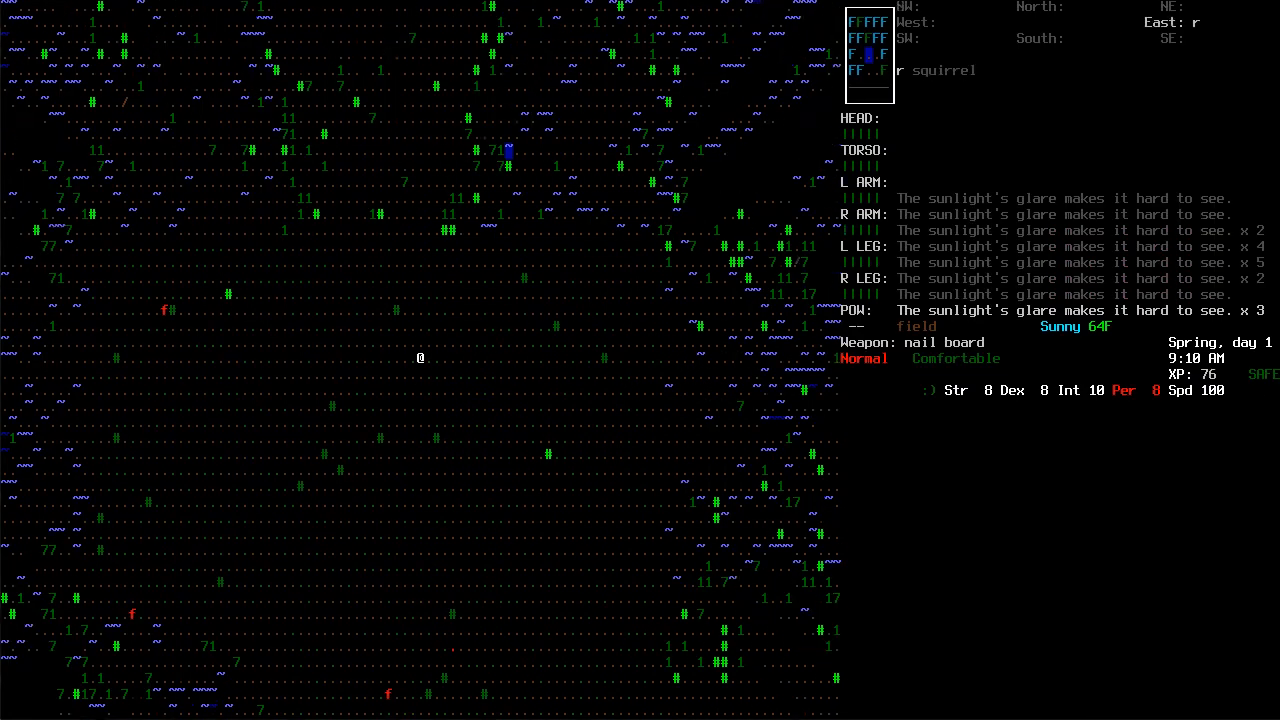
key("up")
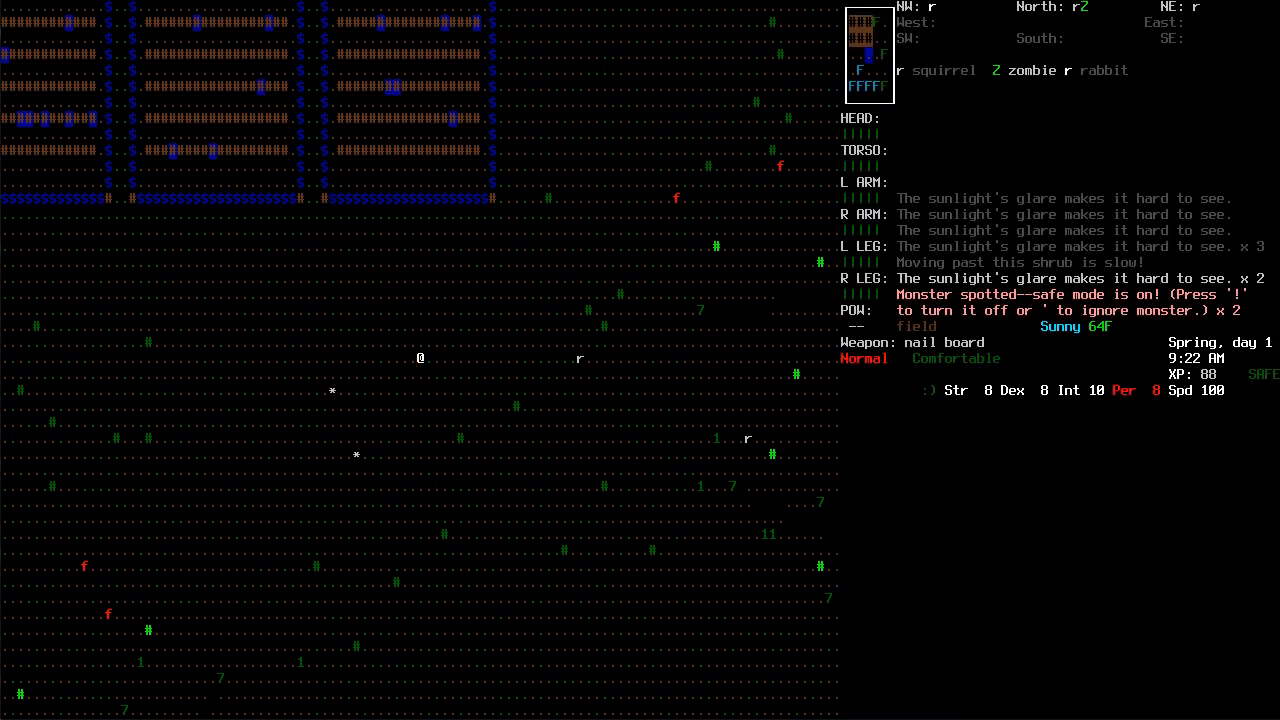
Keep walking north past the spotted zombies and rabbit back onto a road
key("!")
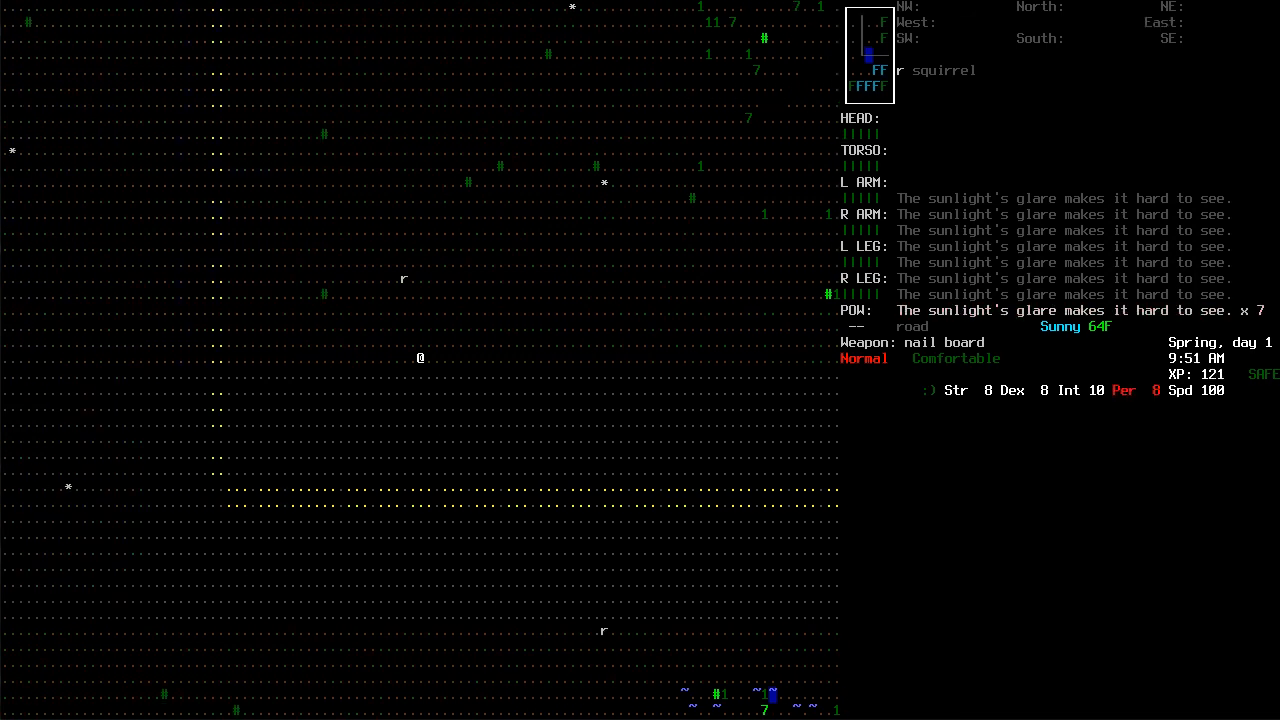
Move the character further south along the road to the pavement
key("m")
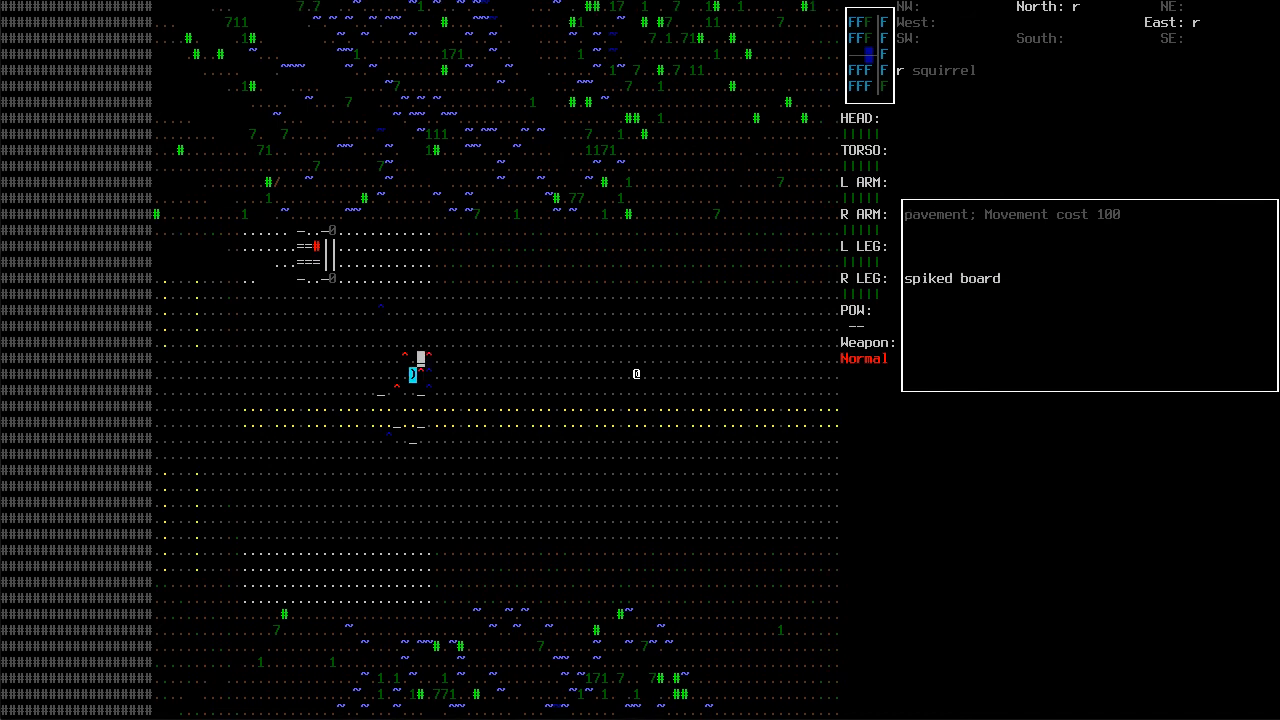
Close the spiked board's tile description after examining the pavement
key("Up")
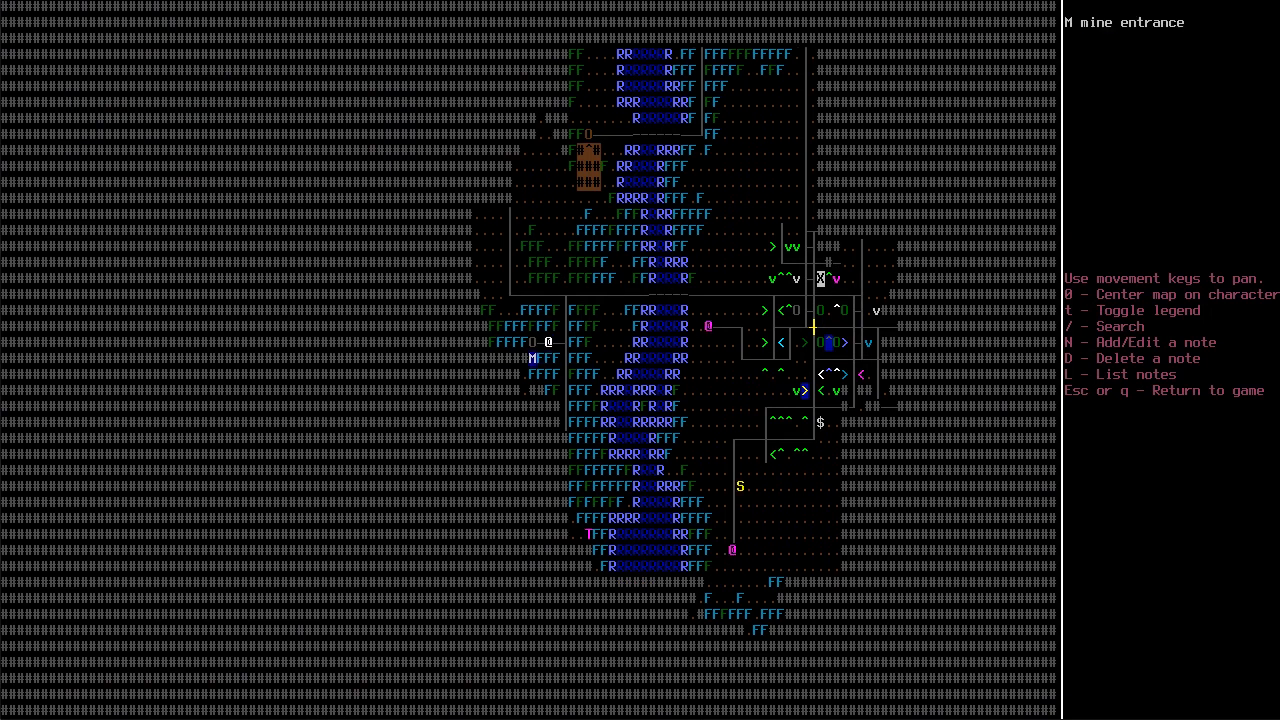
key("Escape")
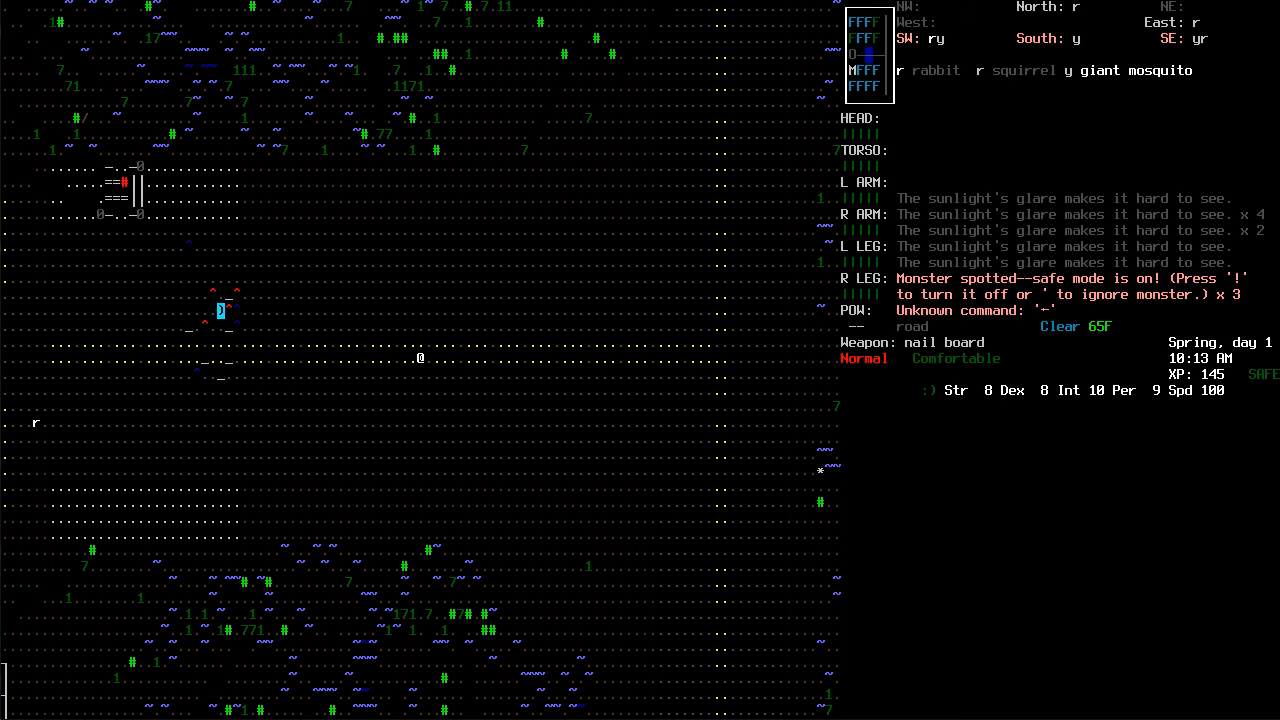
key("!")
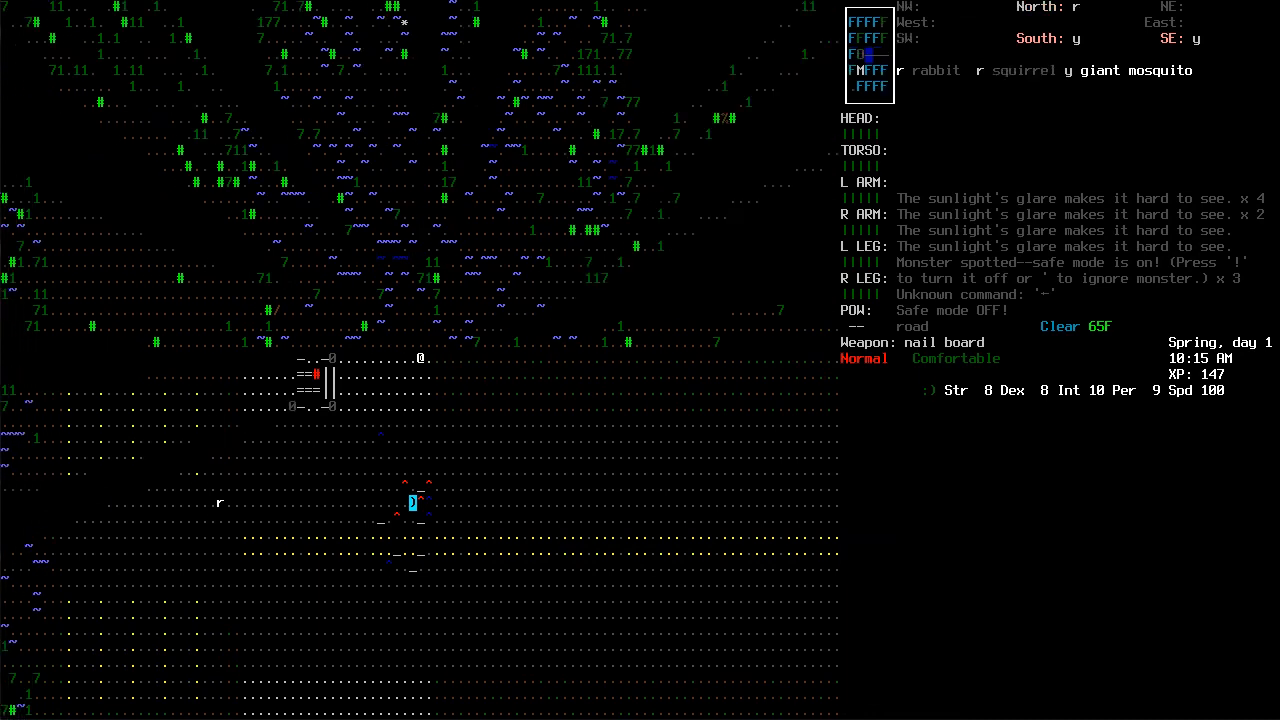
Walk the character onward into the forest clearing with fresh apples
key("l")
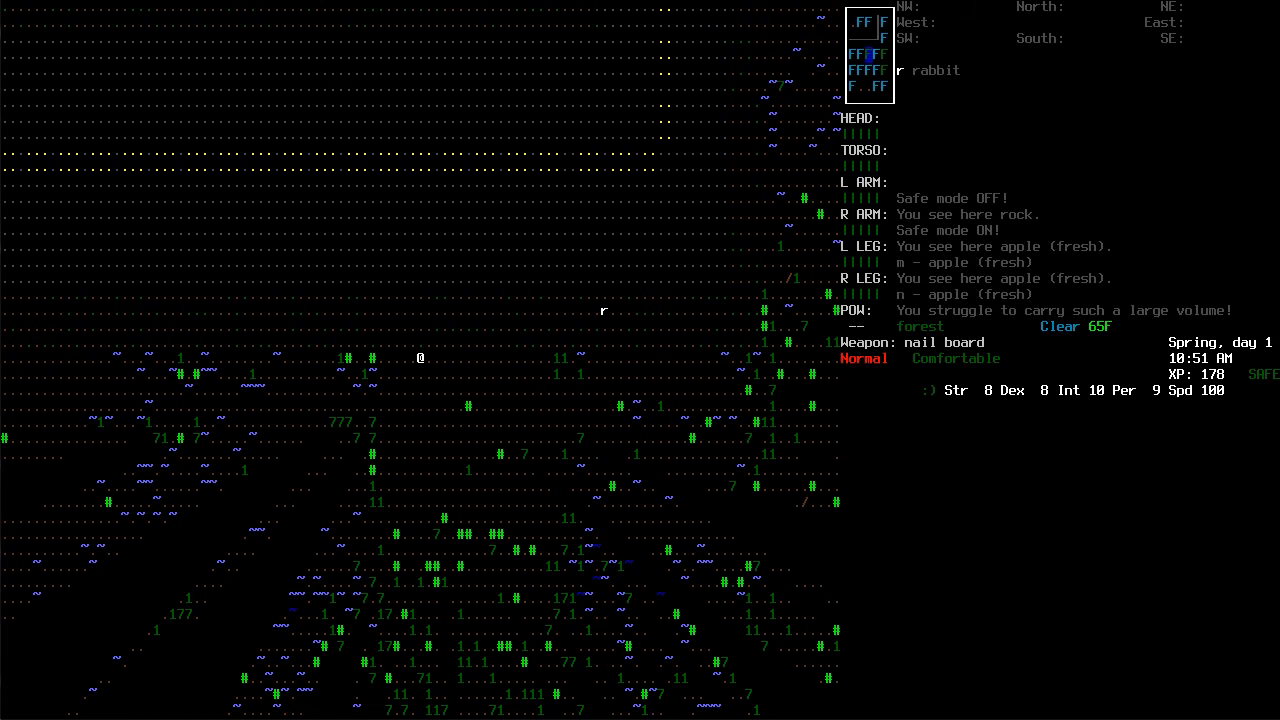
Eat the fresh apple in the field and bring up the overview map
key("e")
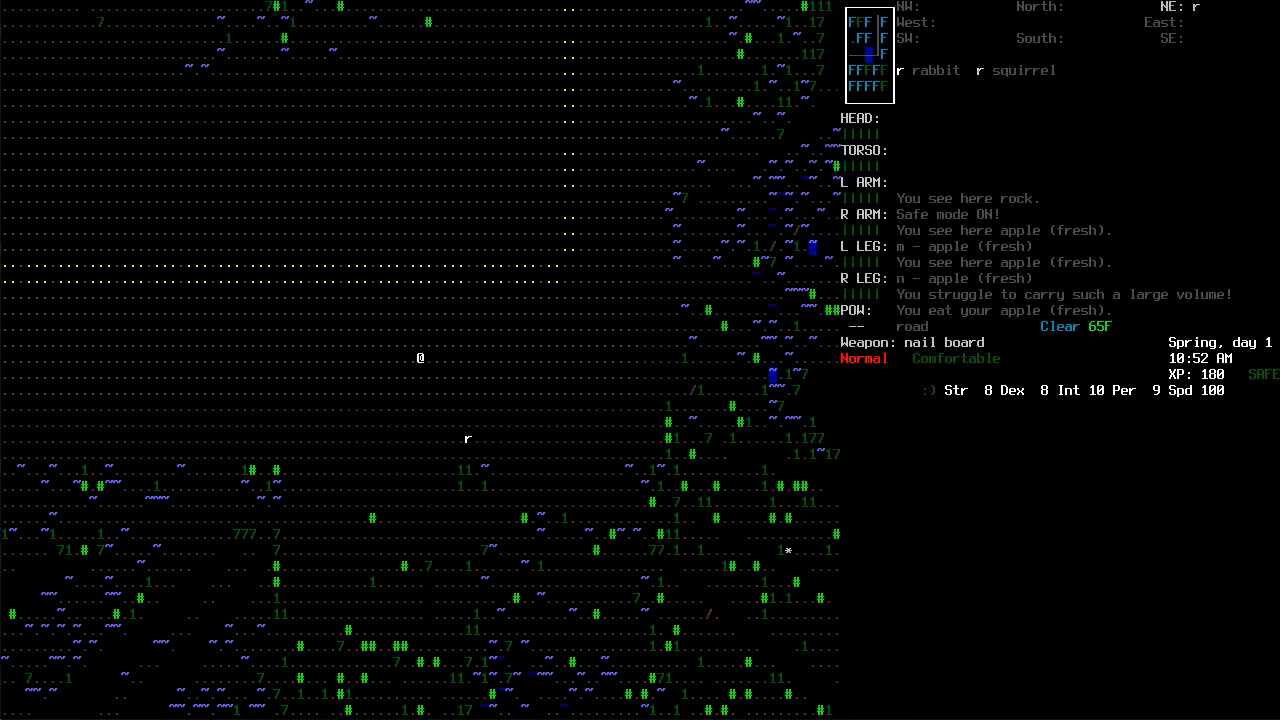
key("m")
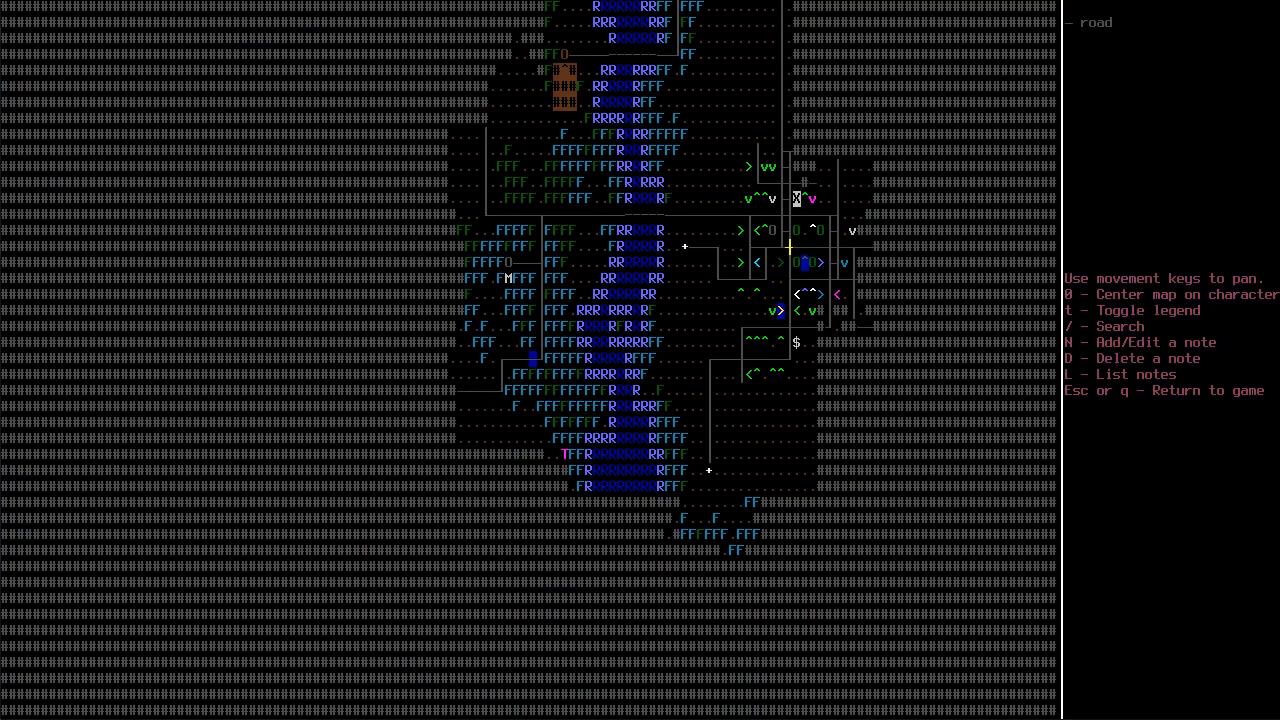
key("Escape")
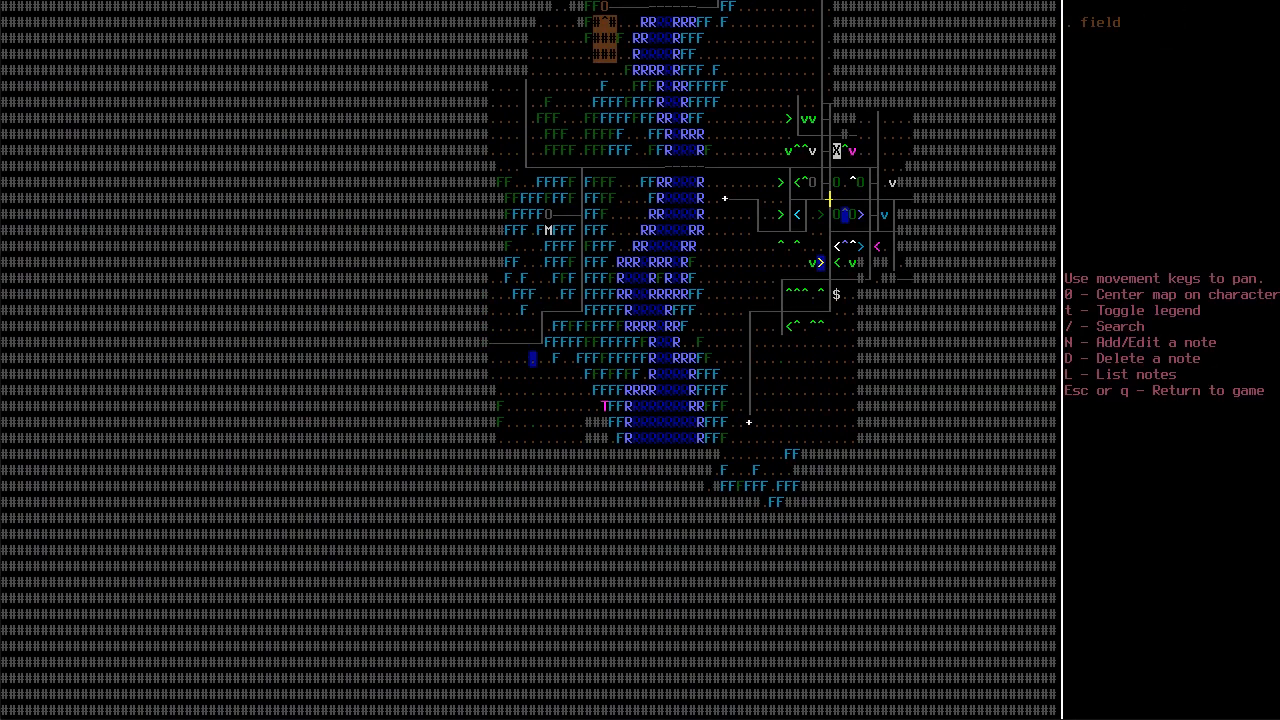
key("Escape")
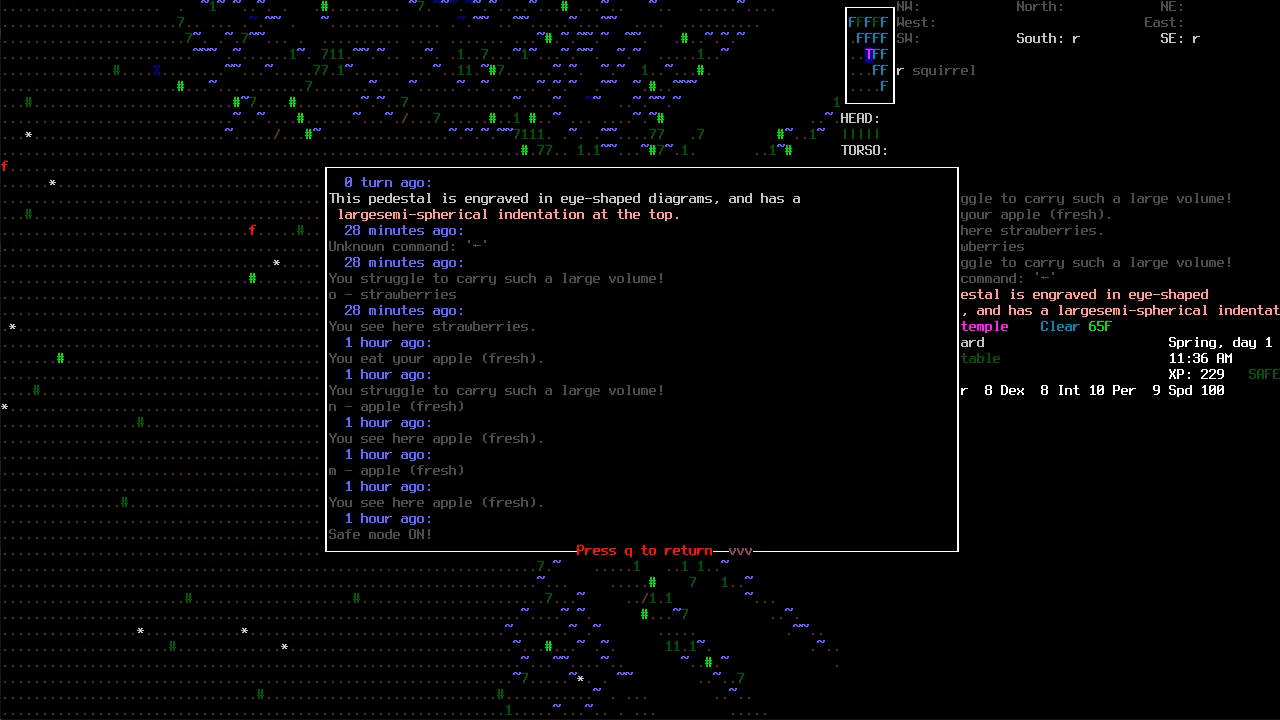
Close the message history before choosing items to drop
key("q")
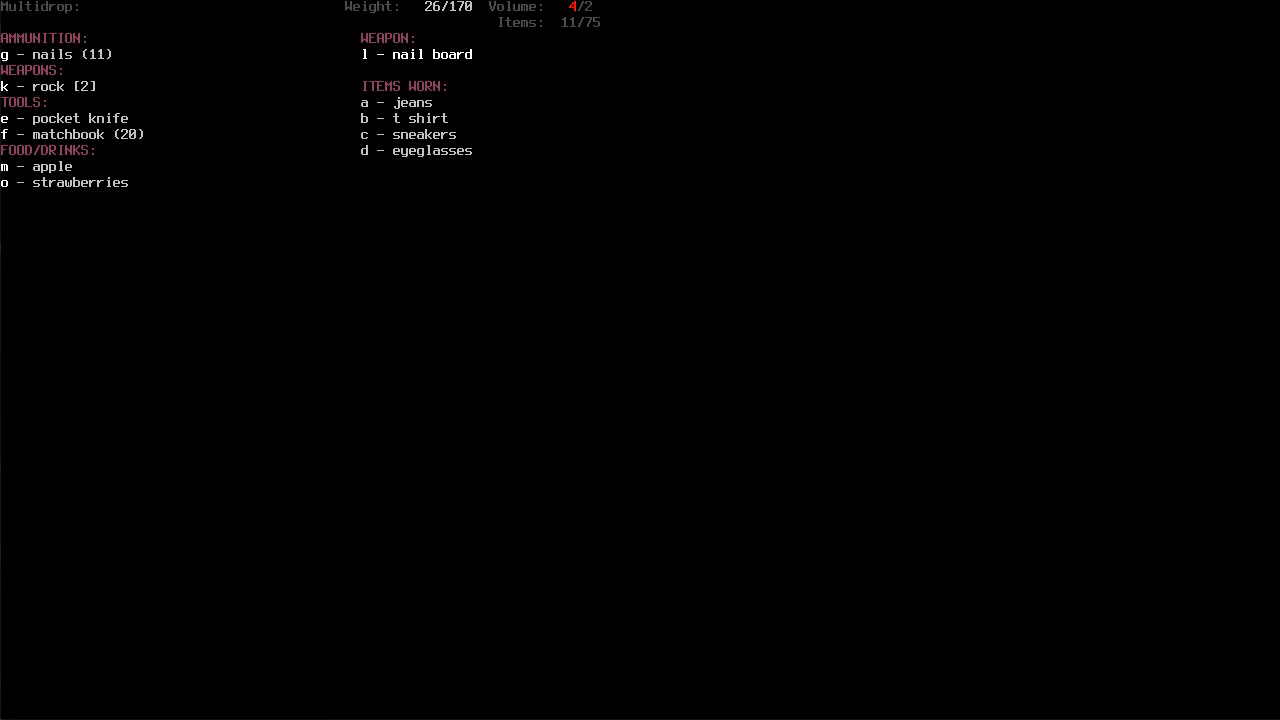
Place the rocks in the light pedestal and walk north out of the temple
key("k")
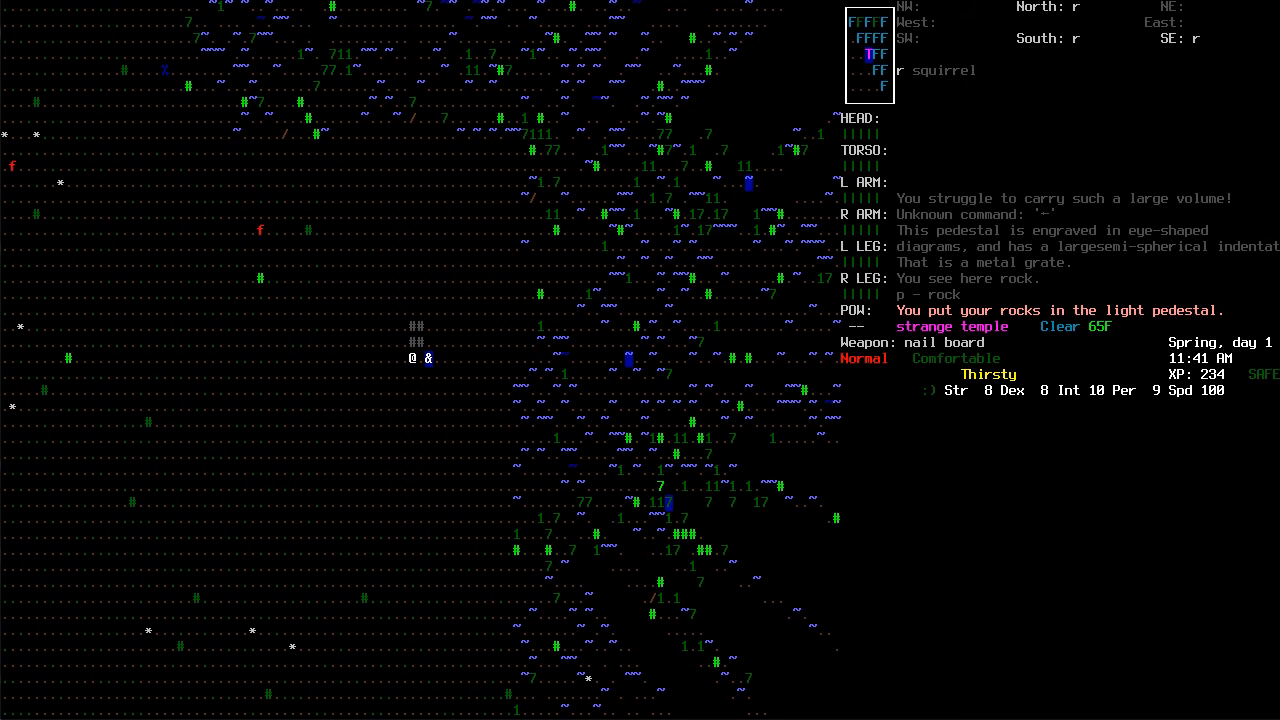
key("up")
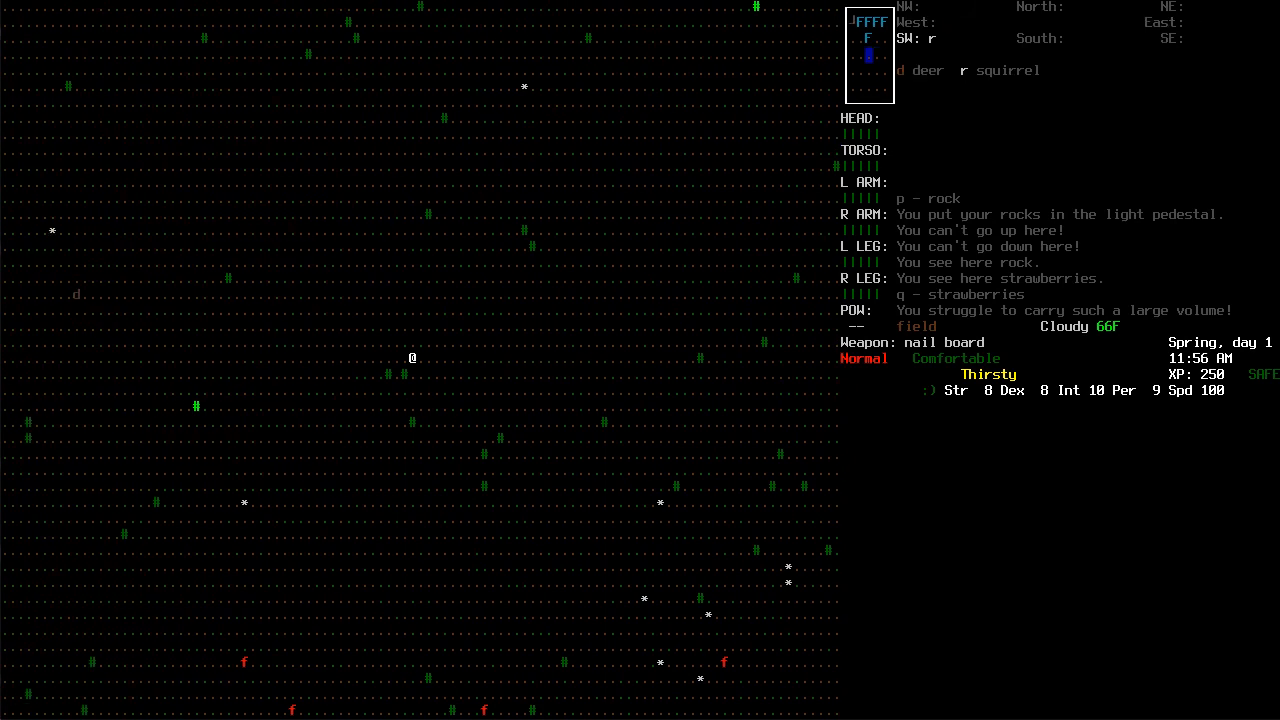
Eat the strawberries until full and bring up the overview map near the crater
key("E")
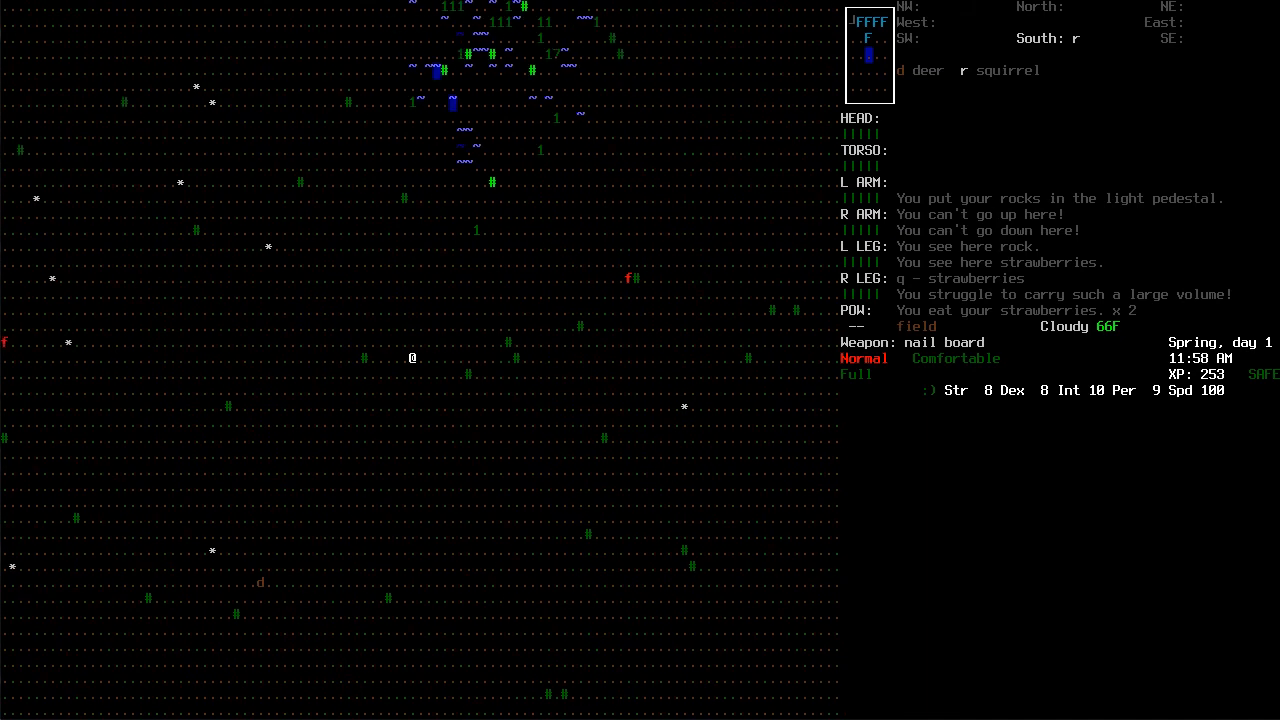
key("m")
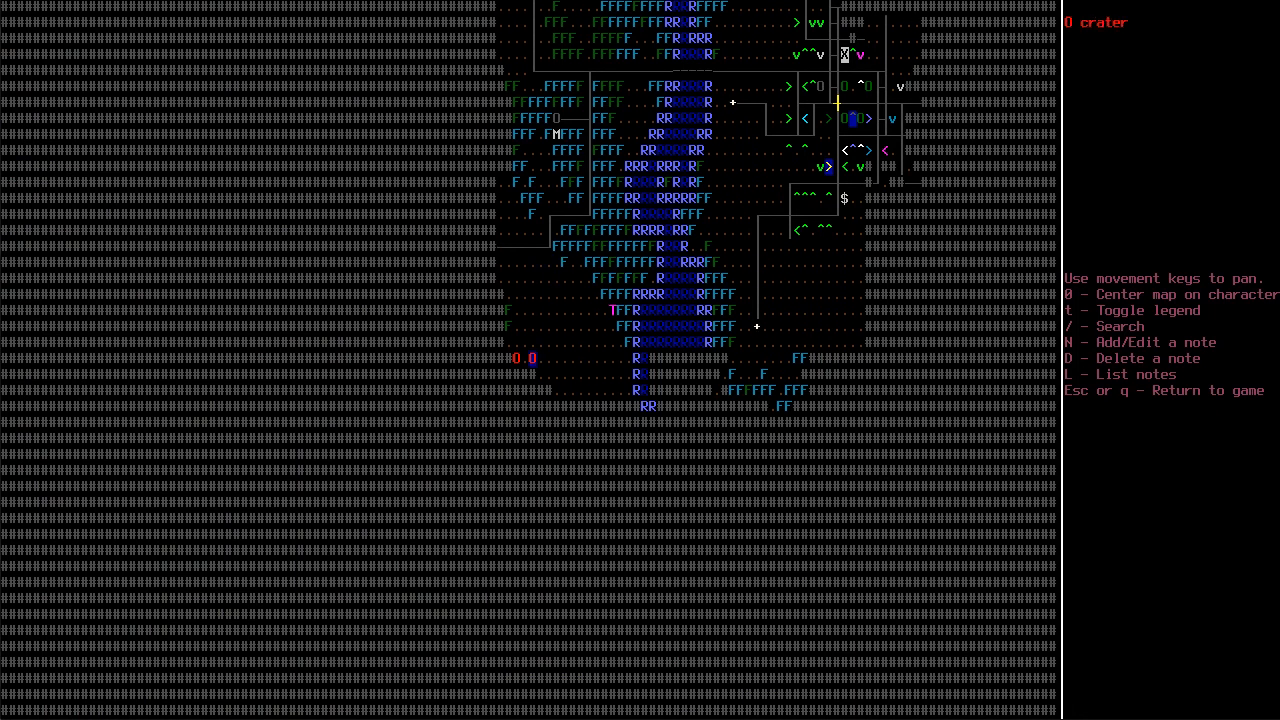
Leave the overview map after surveying it and travel onward to the road
key("Escape")
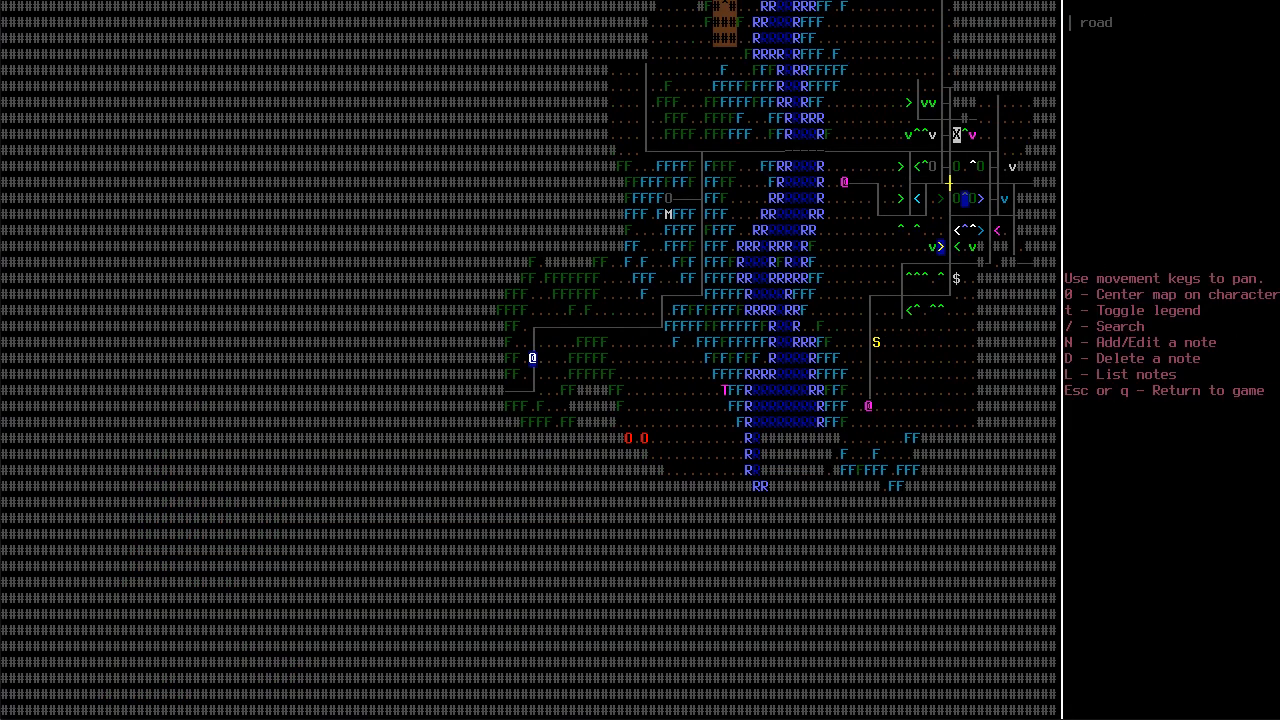
key("Escape")
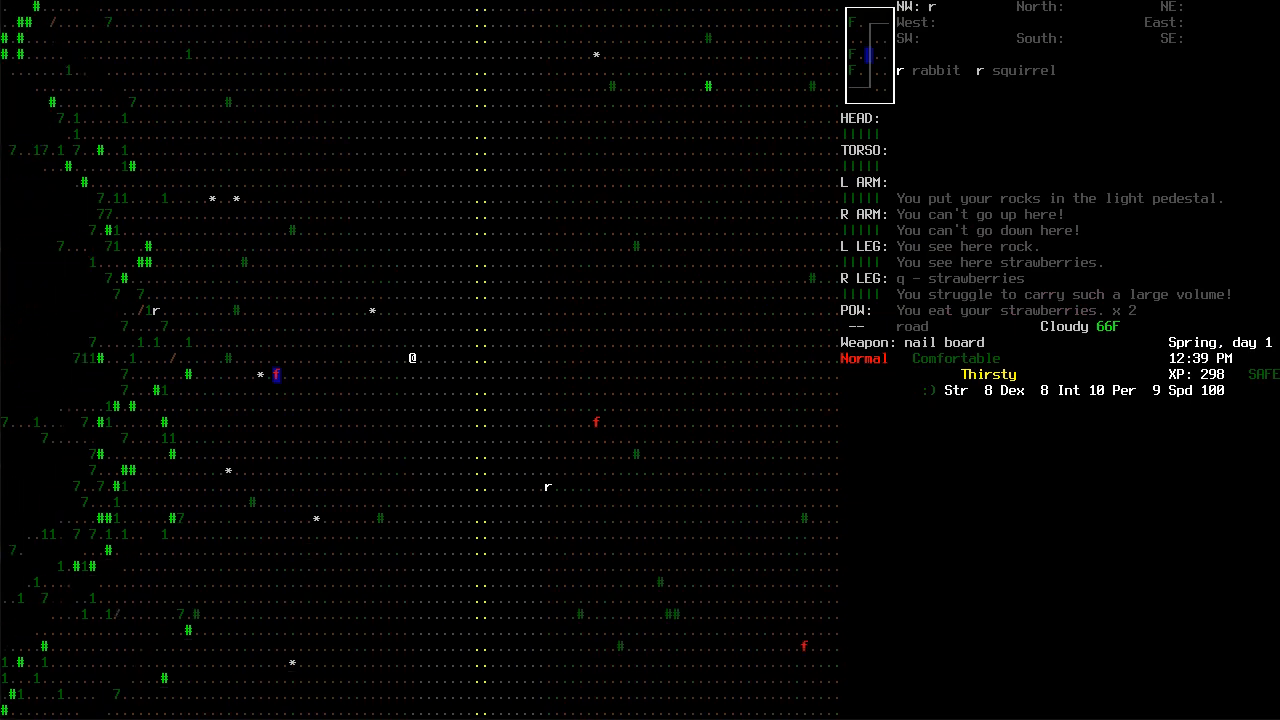
Walk north along the road toward the construction menu check
key("up")
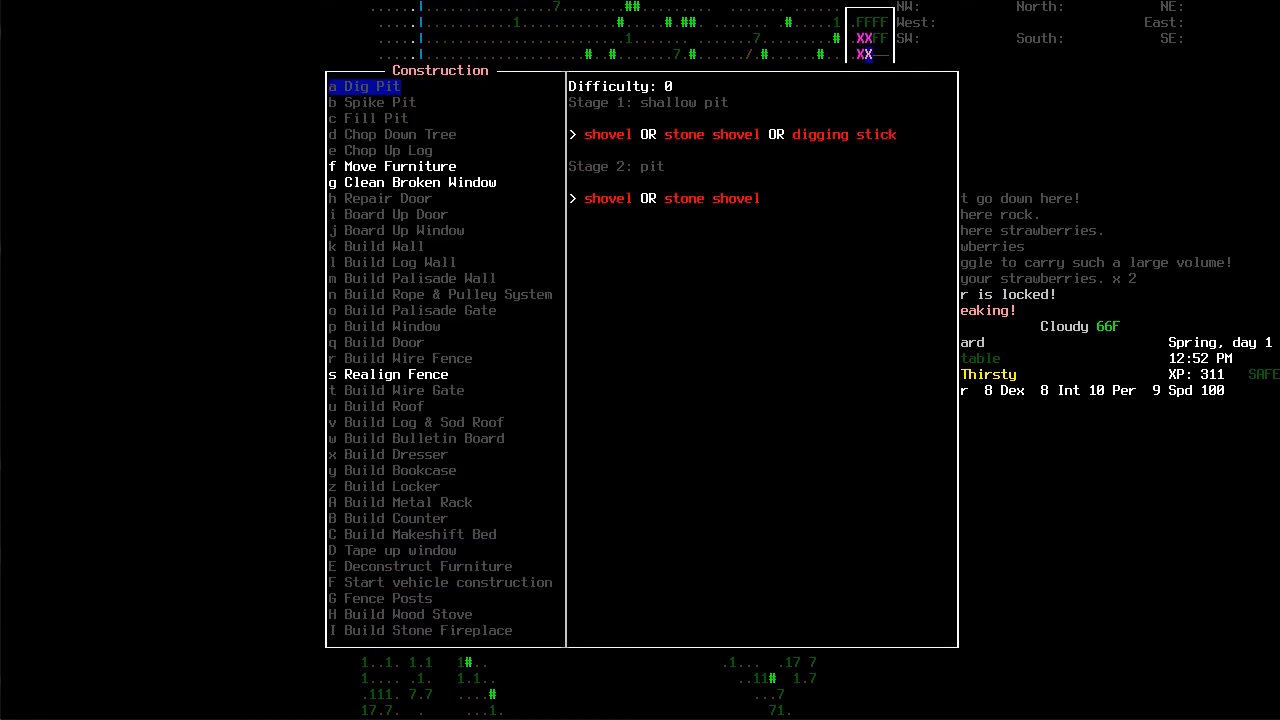
Close the construction list before smashing the window and checking the character sheet
key("Escape")
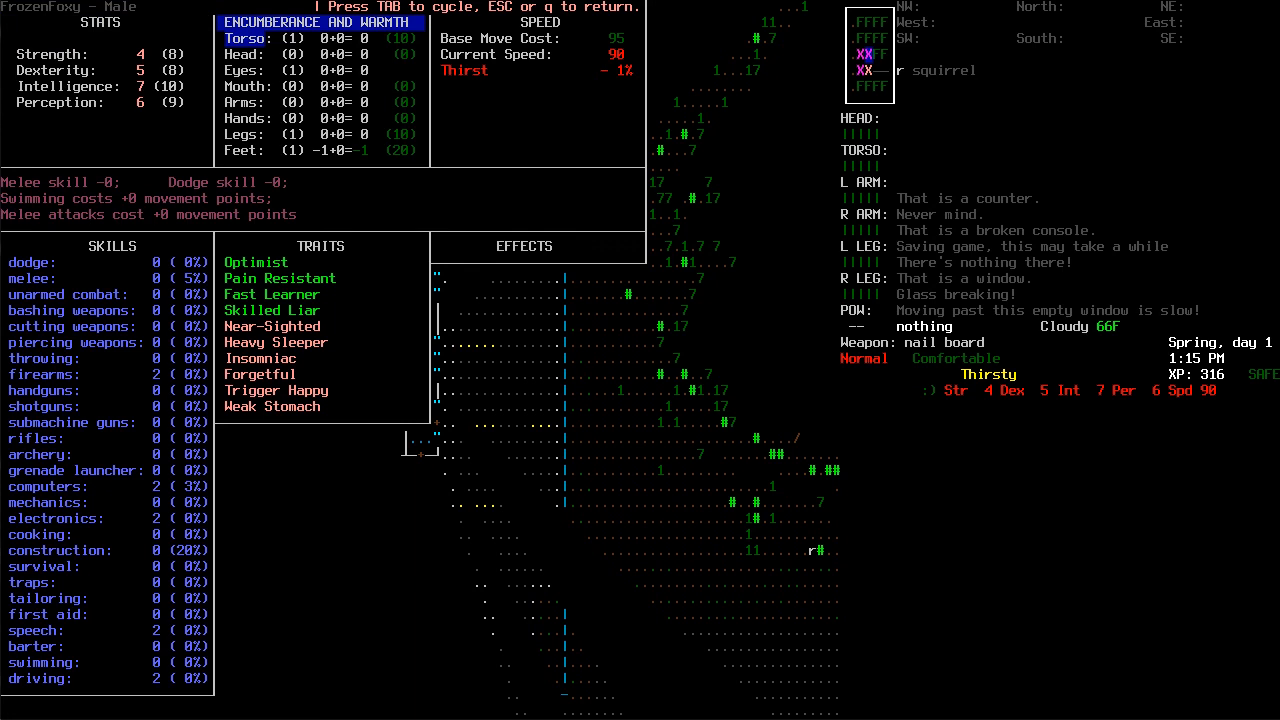
Leave the character sheet, examine the counter tile and bring up its pick-up list of batteries, eyeglasses and aspirin
key("tab")
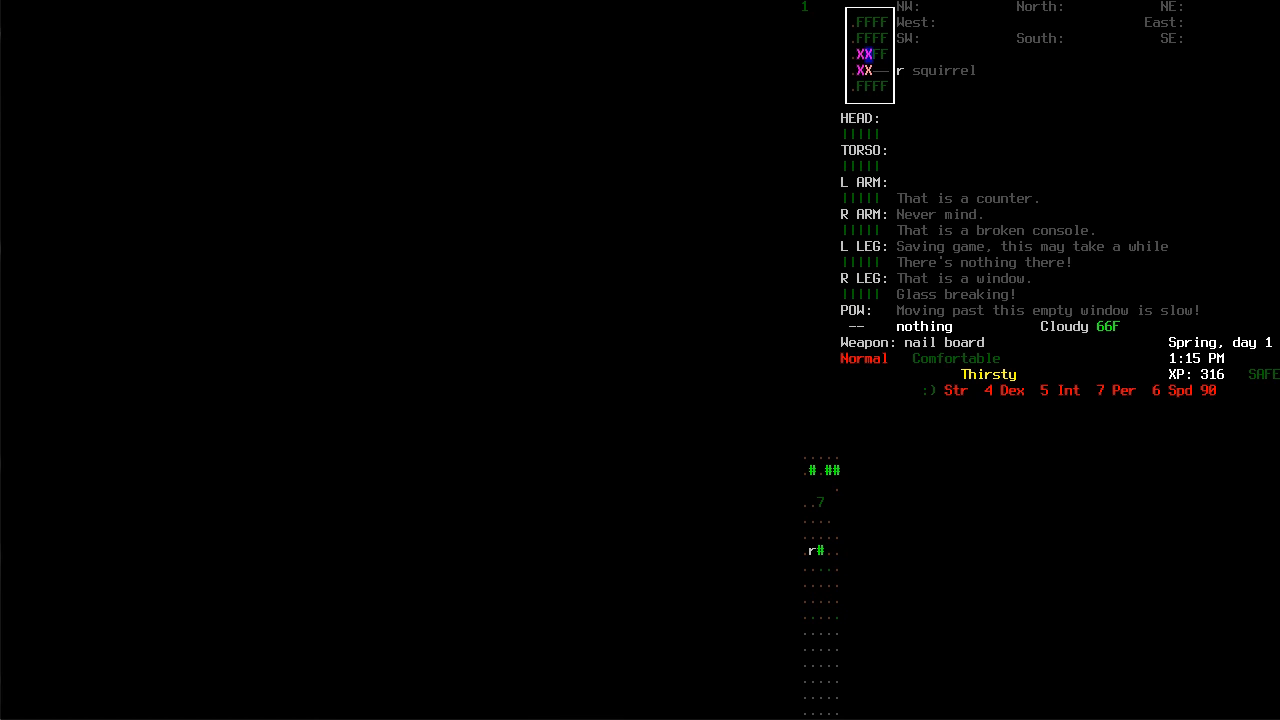
key("x")
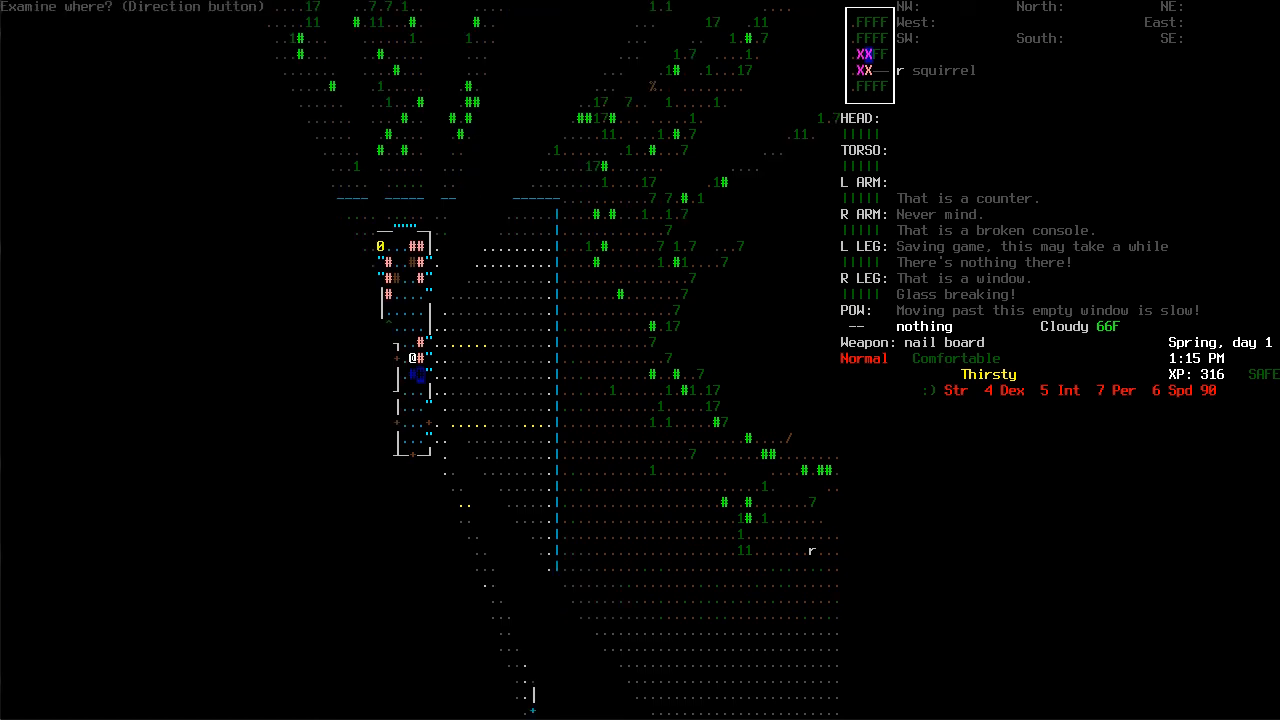
key("g")
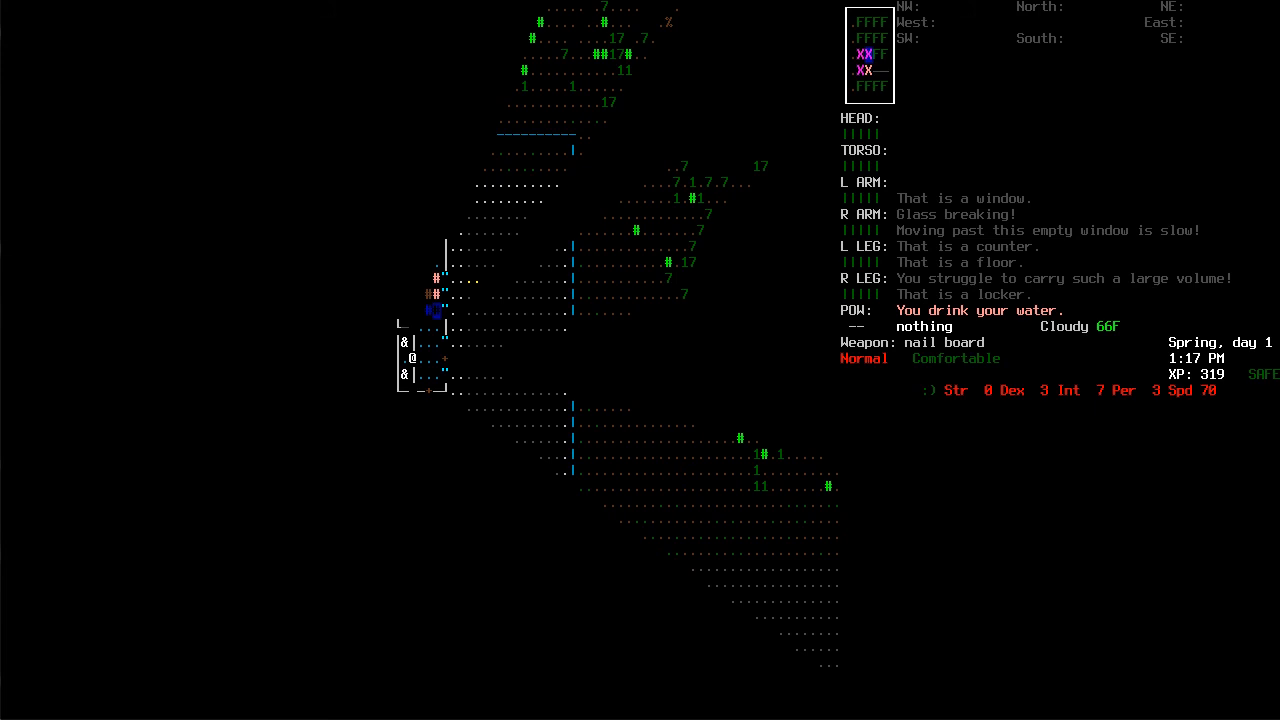
key("@")
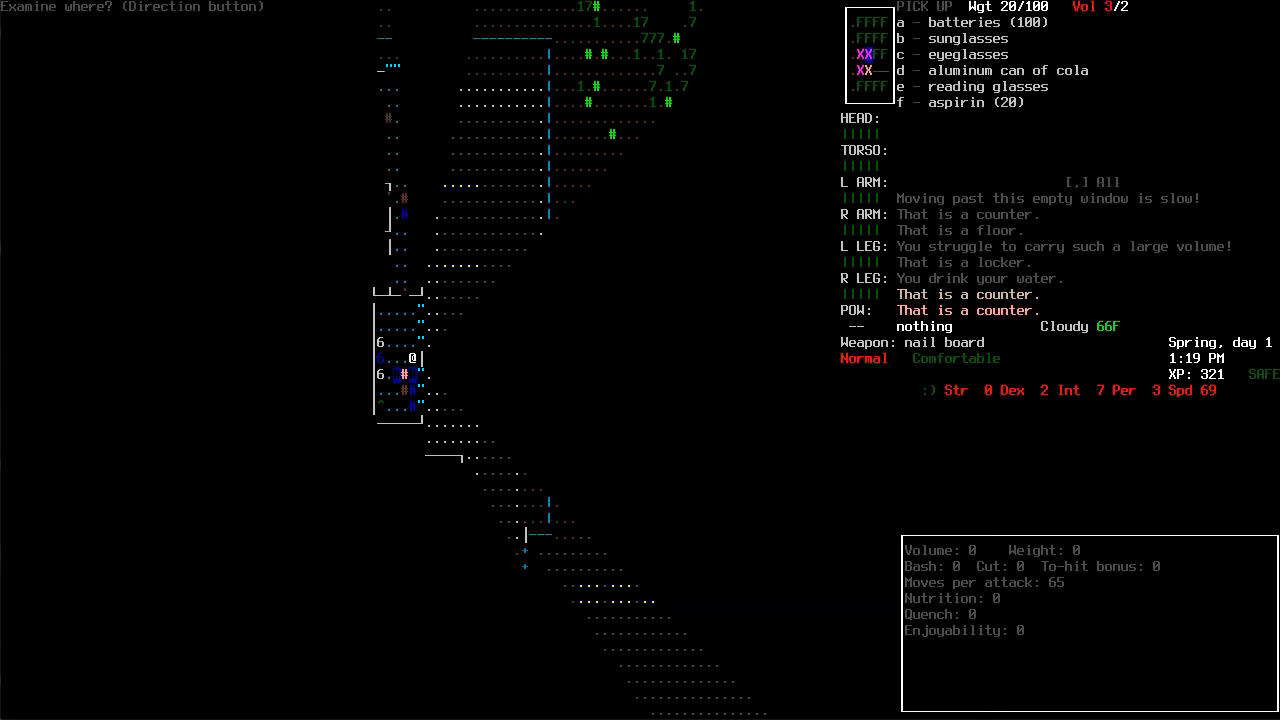
Take the aluminum can of cola, dropping the nail board, drink it and check the counter items again
left_click(900, 22)
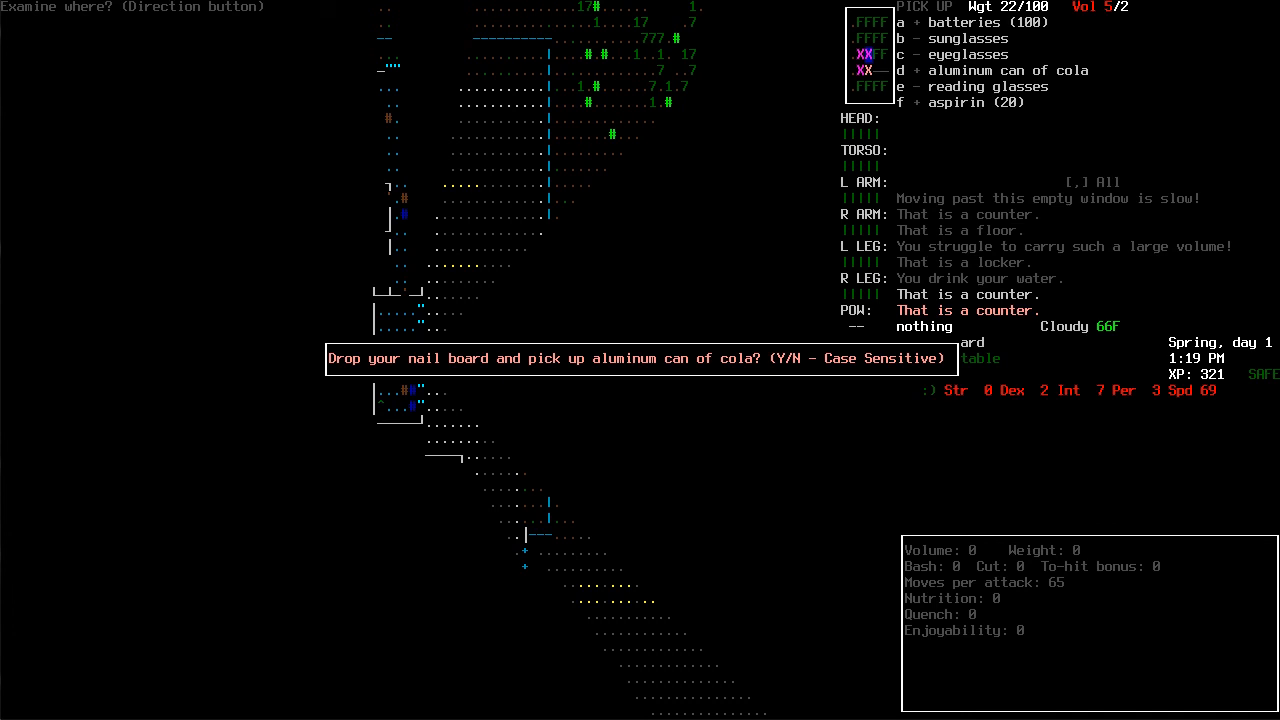
key("y")
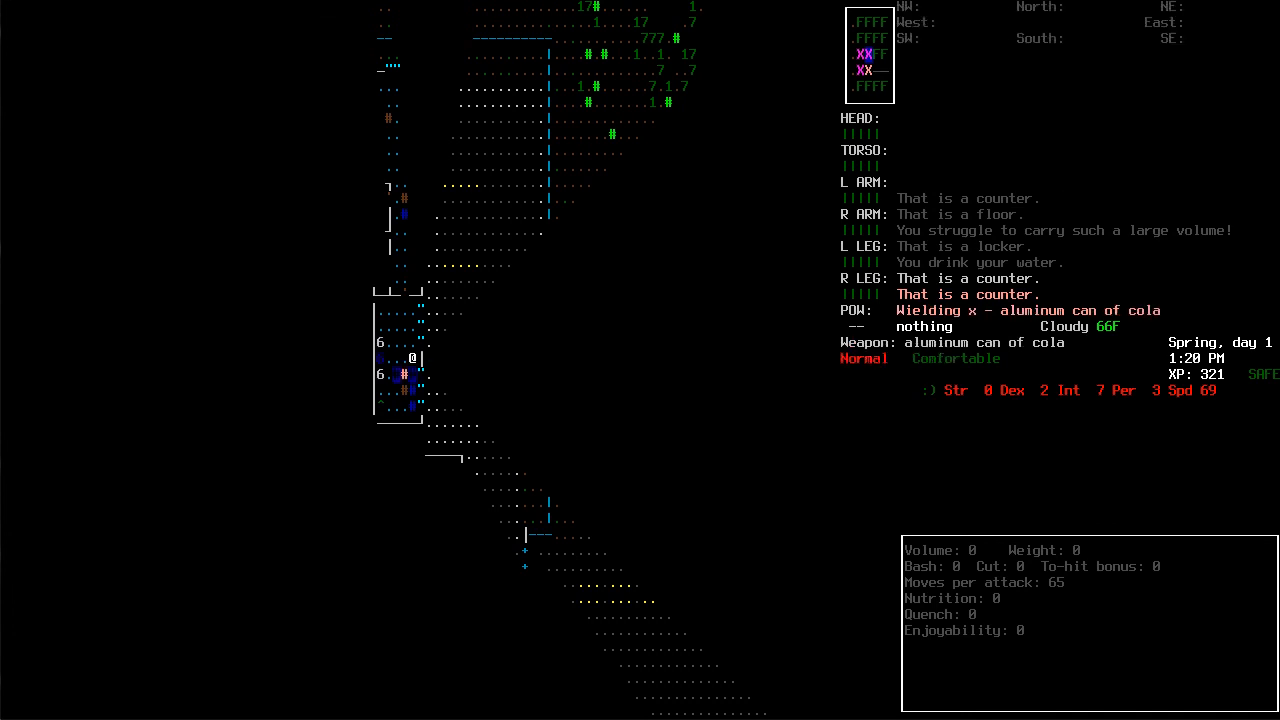
key("E")
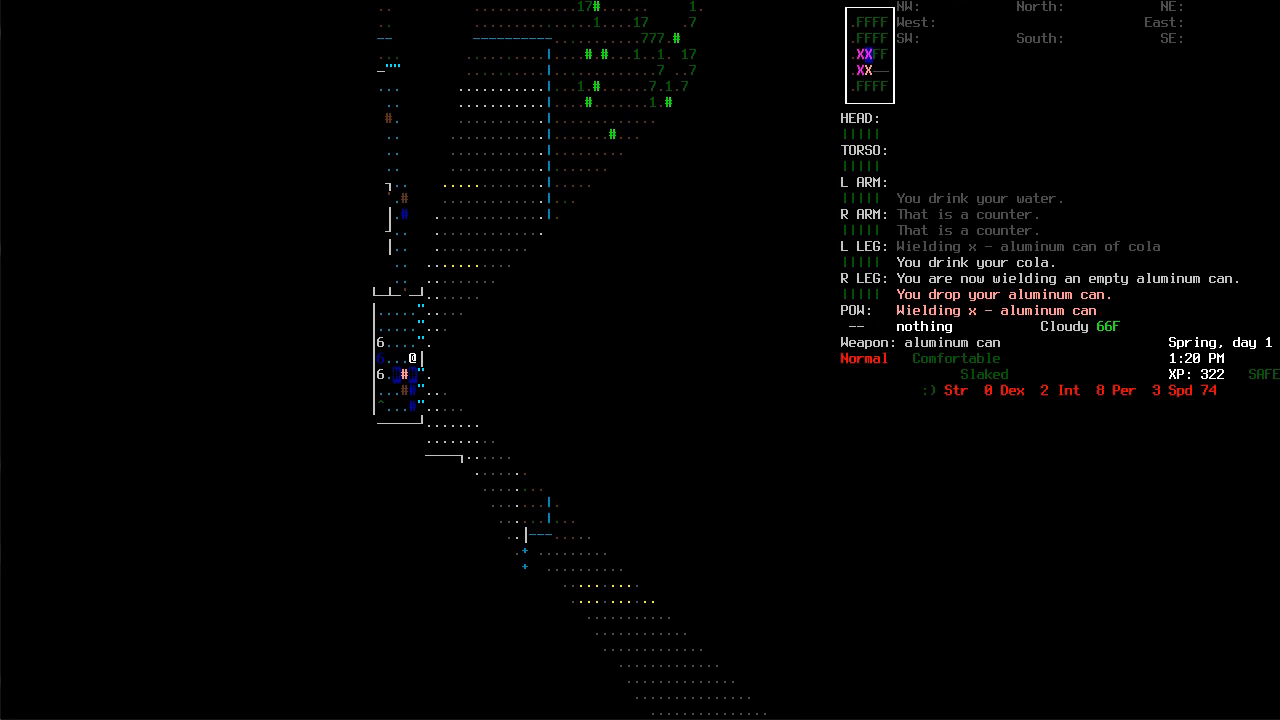
key("i")
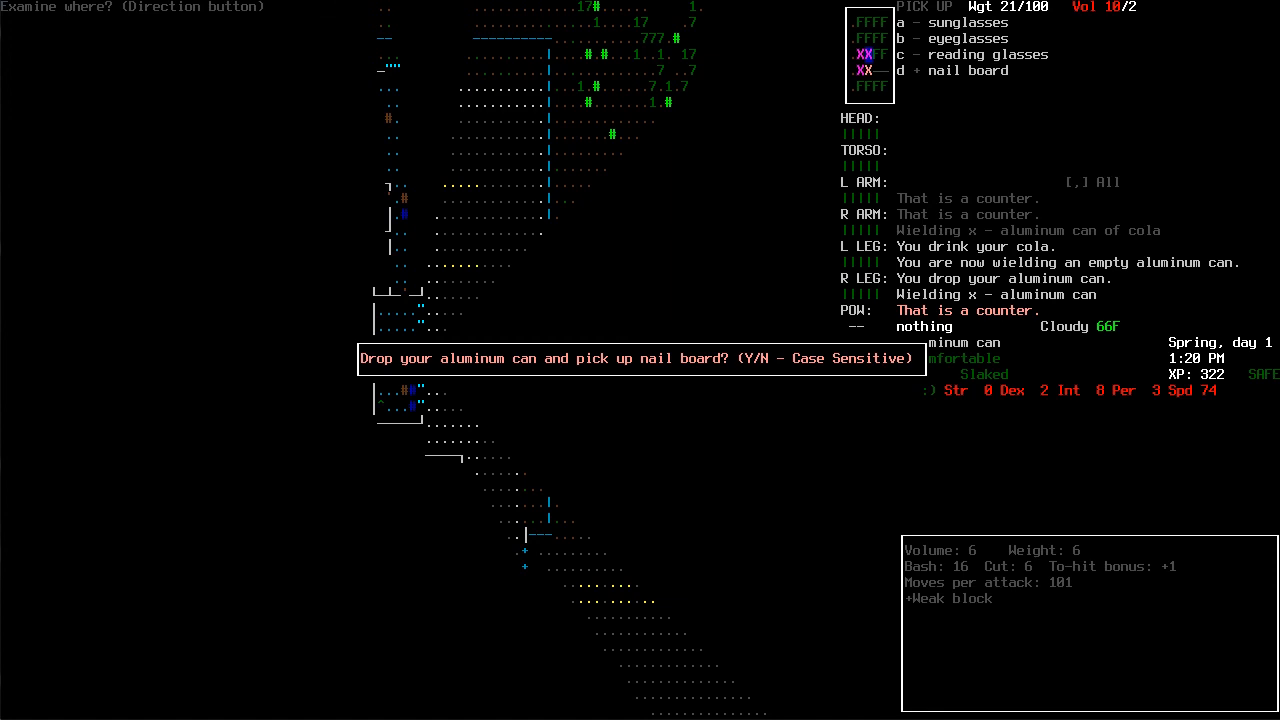
Swap the empty can for the nail board and examine the nearby security terminal
key("Y")
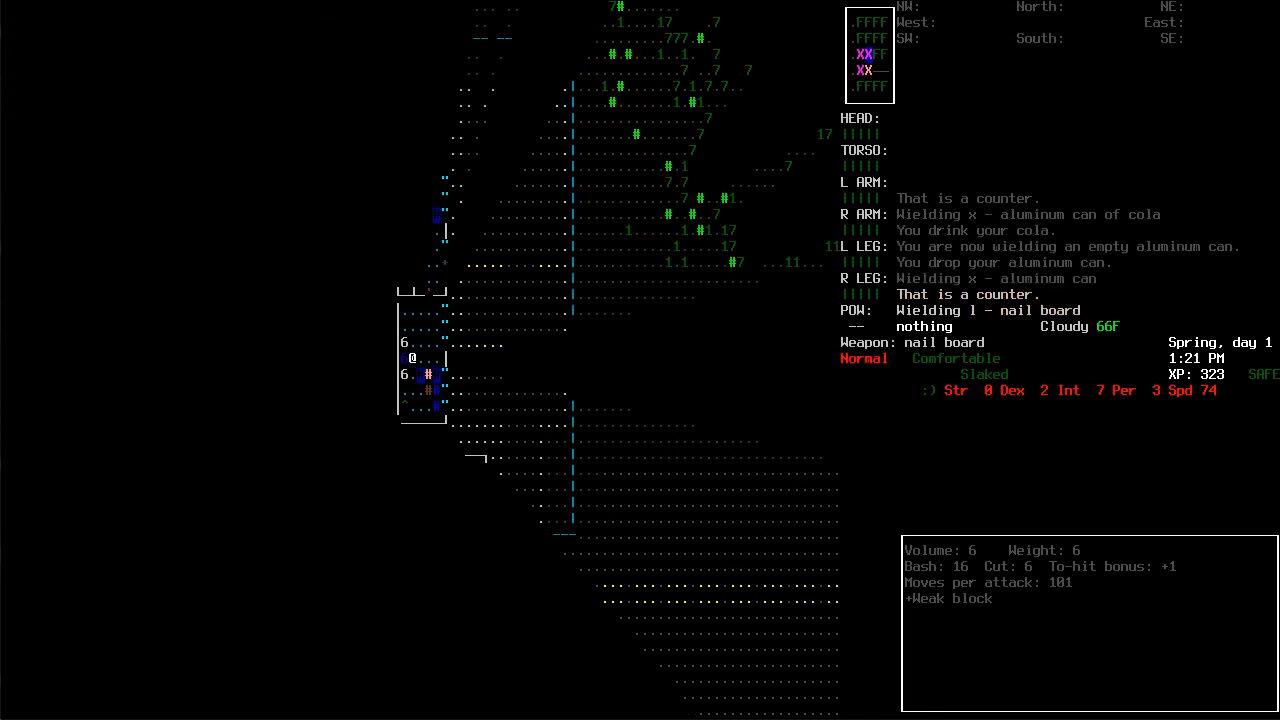
key("x")
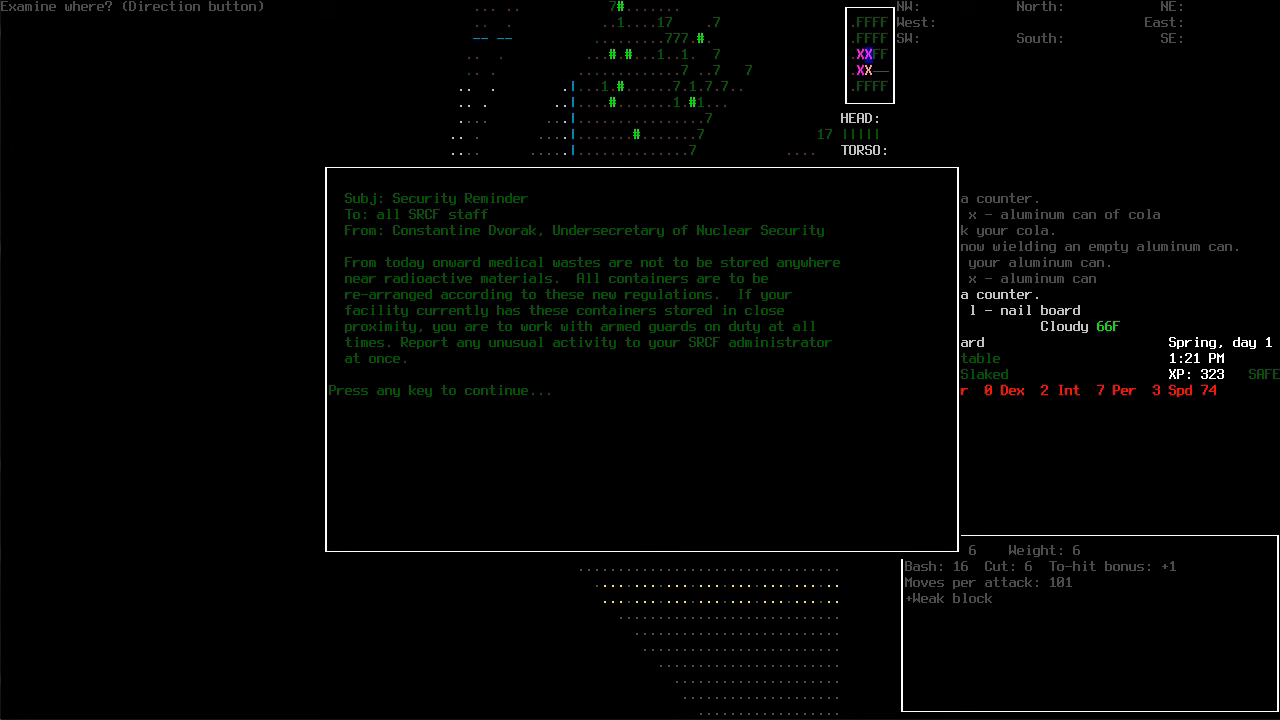
Dismiss the Security Reminder memo on the terminal to move on to the next entry
key("space")
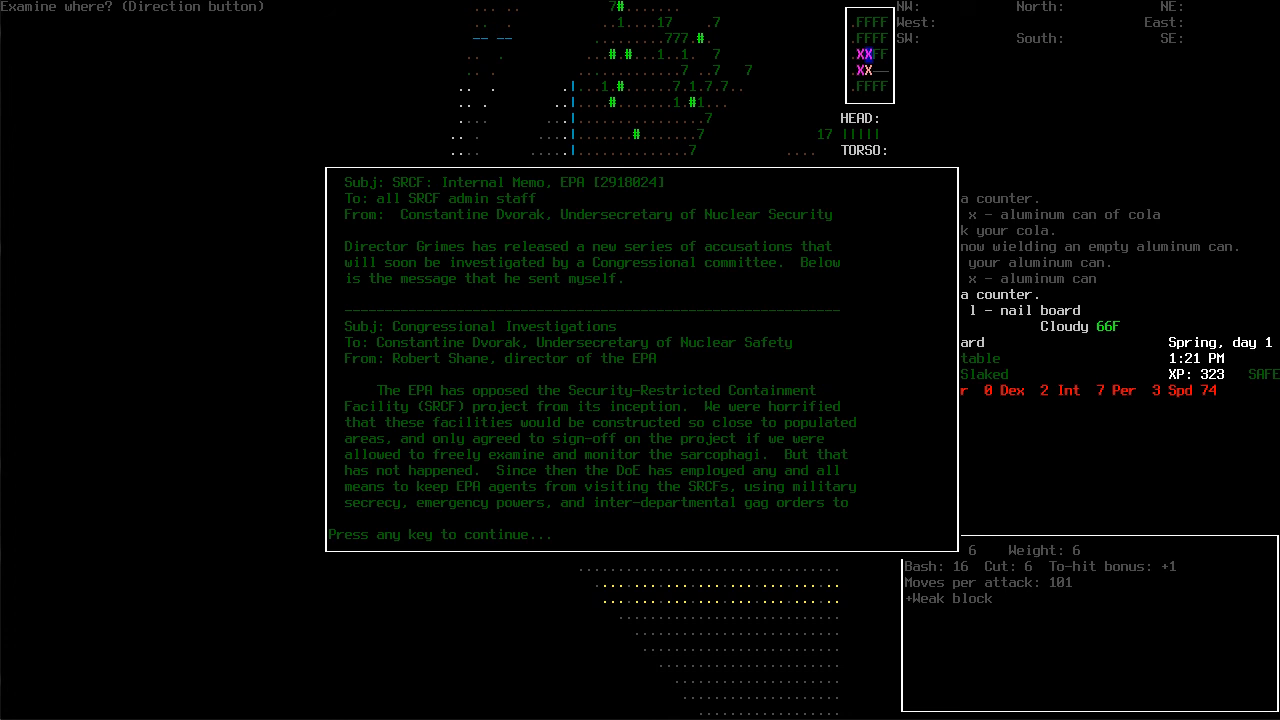
key("space")
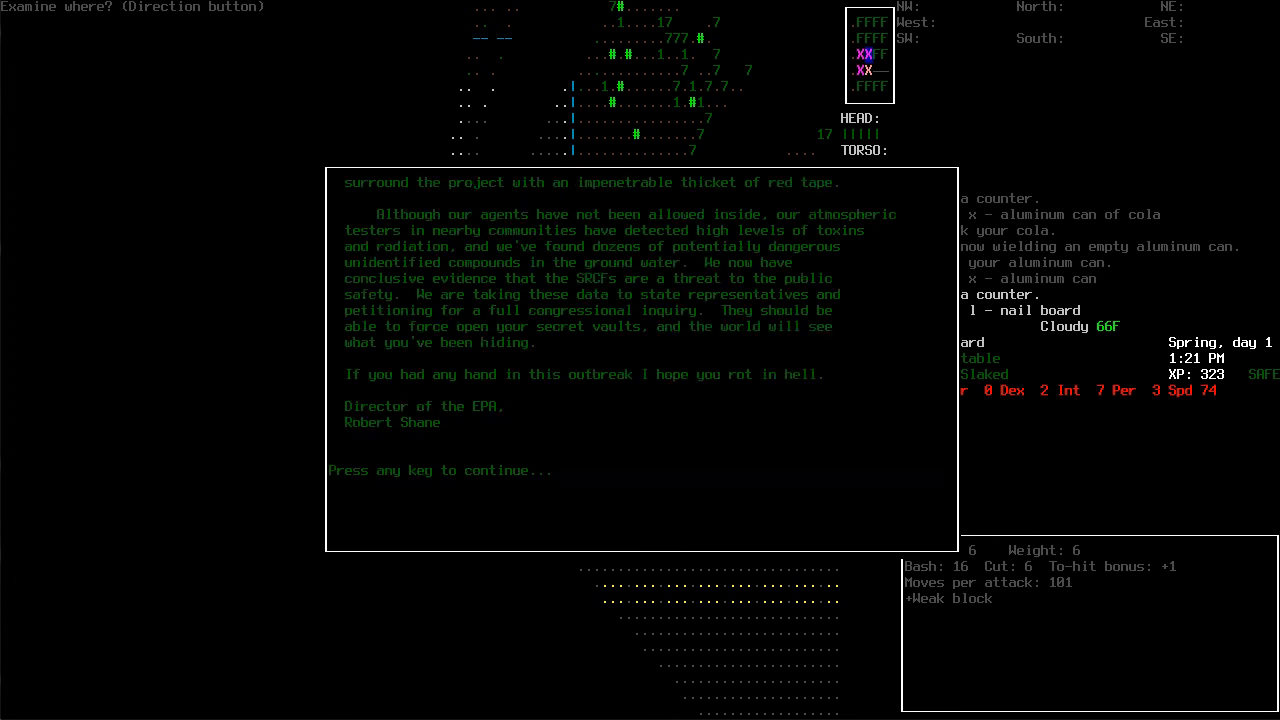